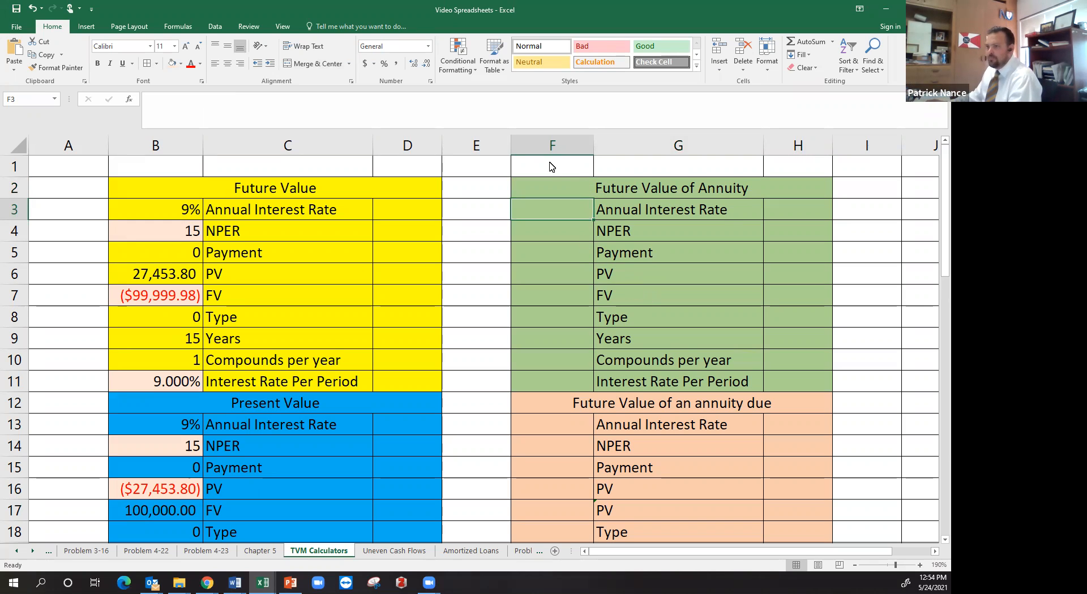
Write the word problem in A1: 12,000 per year for 20 years, compounded semiannually at 8%, future value?
click(68, 167)
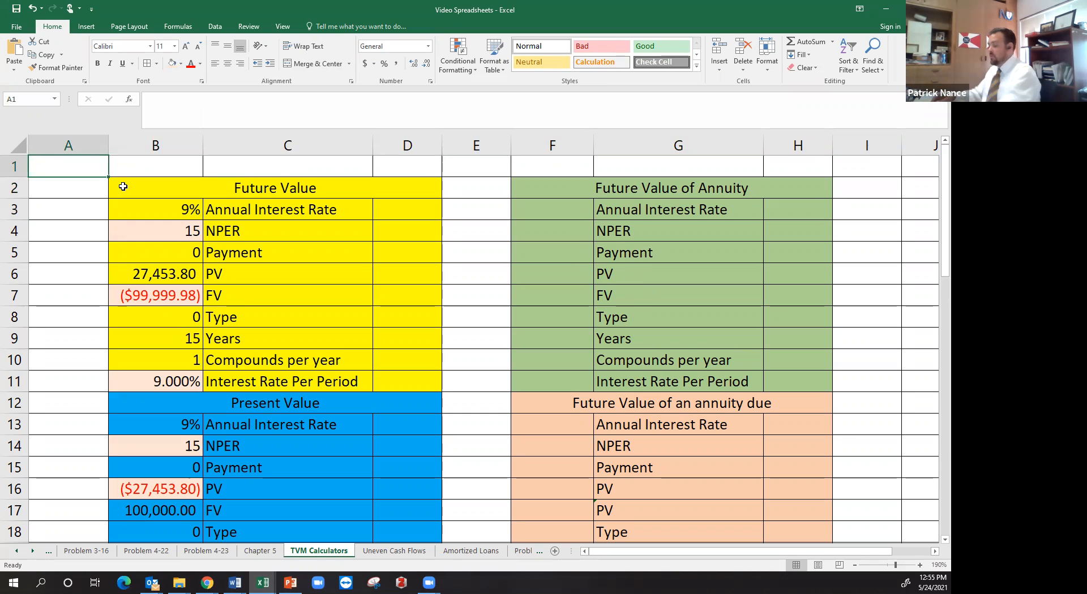
text(If I put)
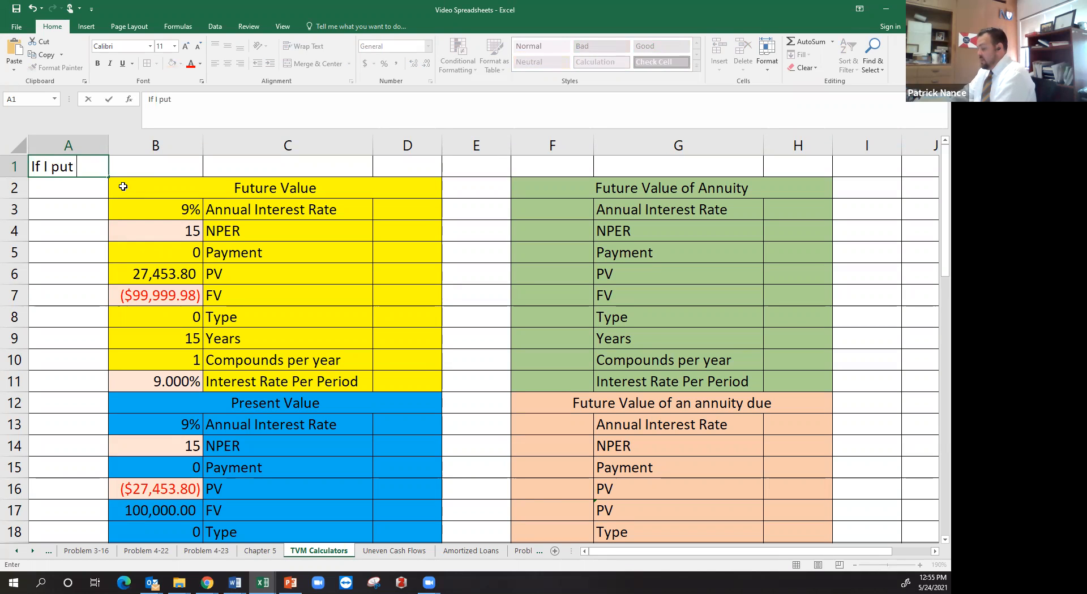
text(12,000 per year into a retirment accoun)
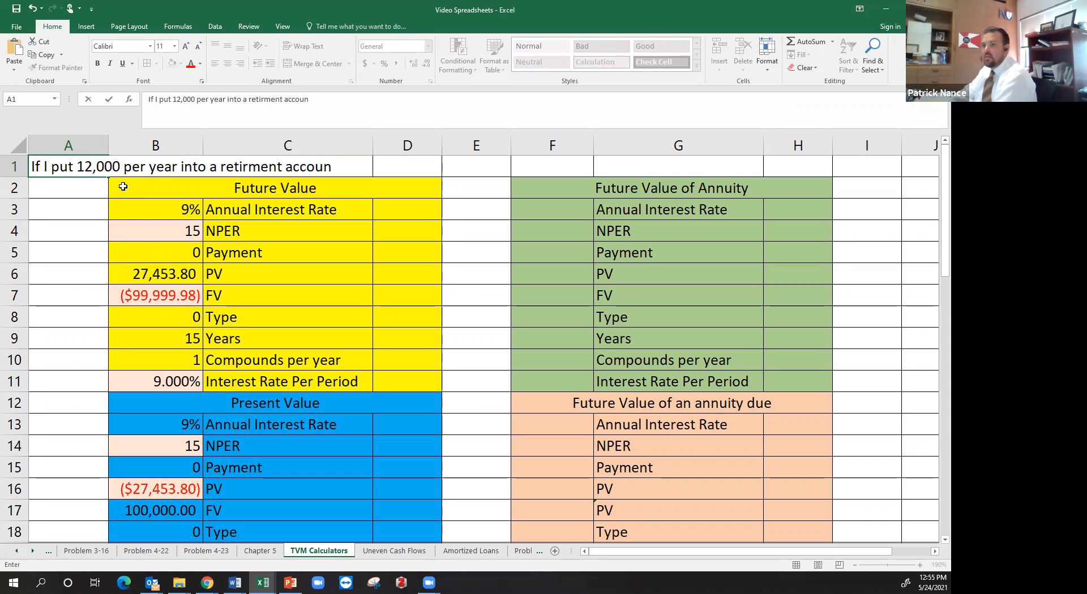
text(, compound)
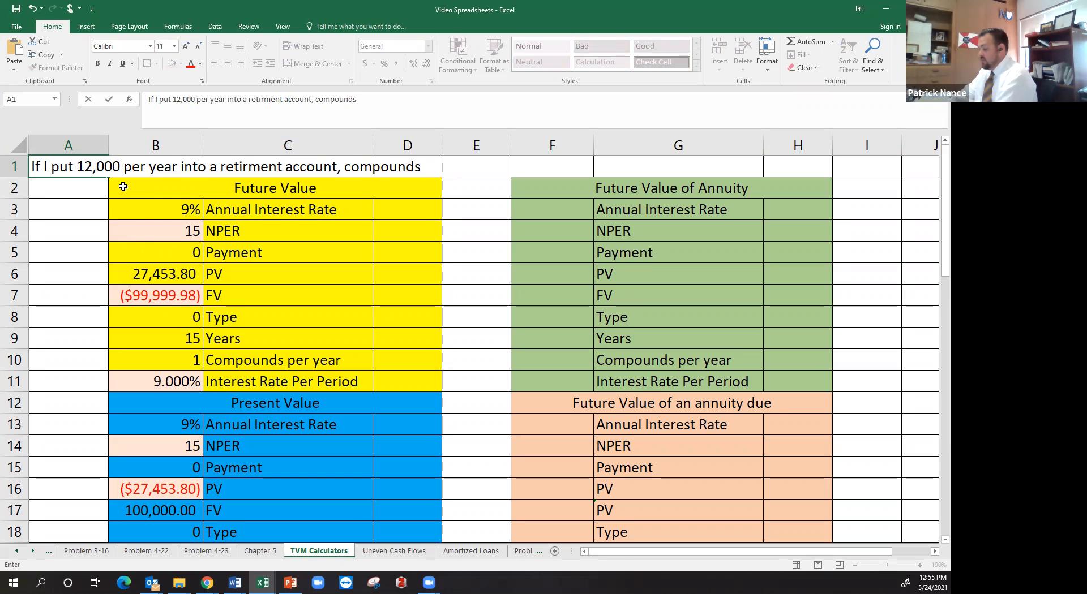
text(semi)
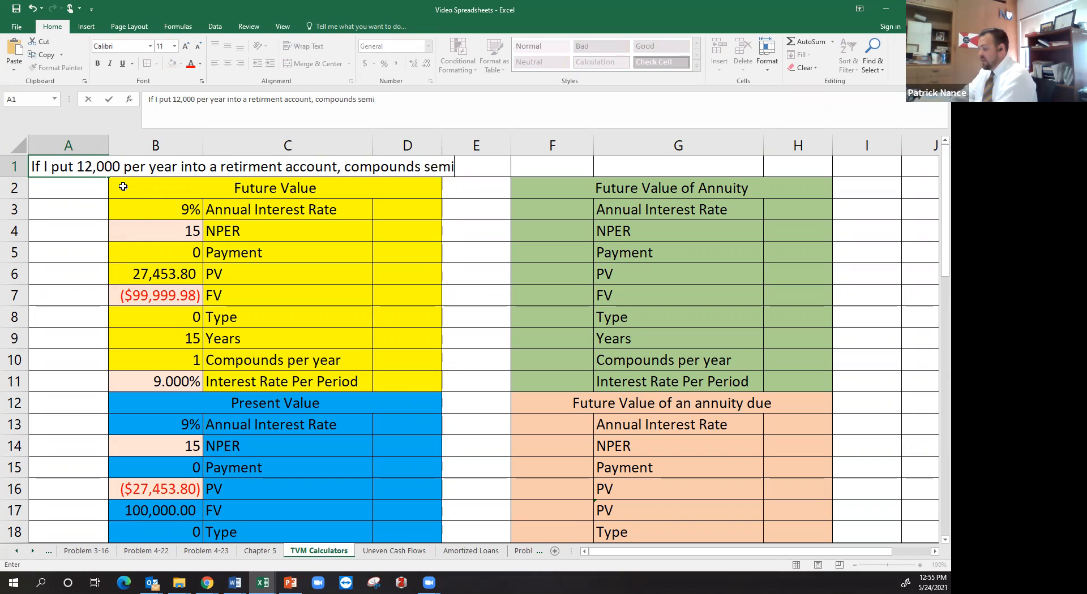
text(annually)
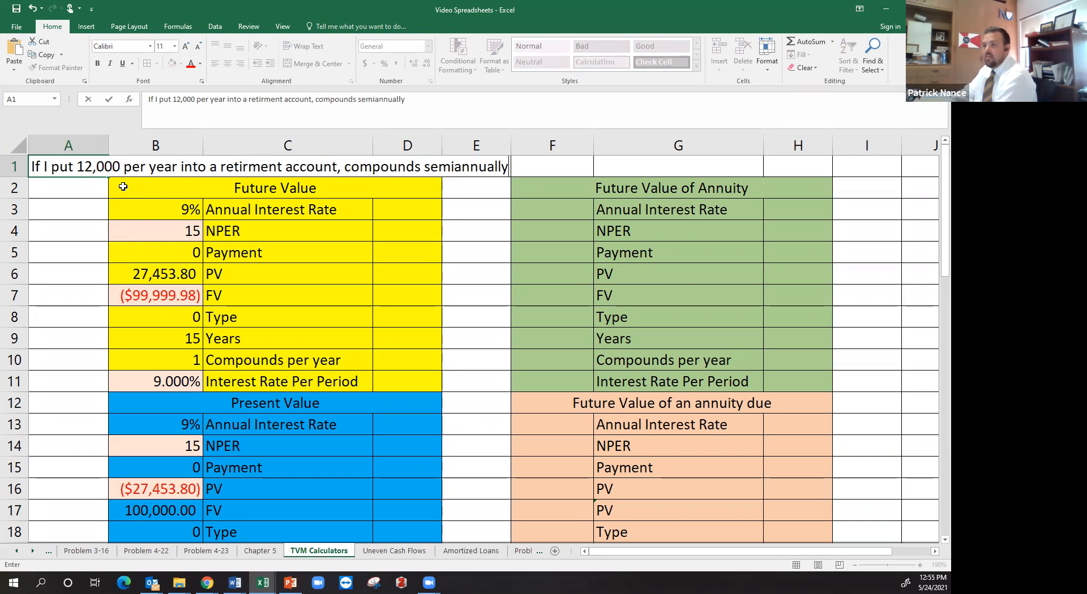
text(, g)
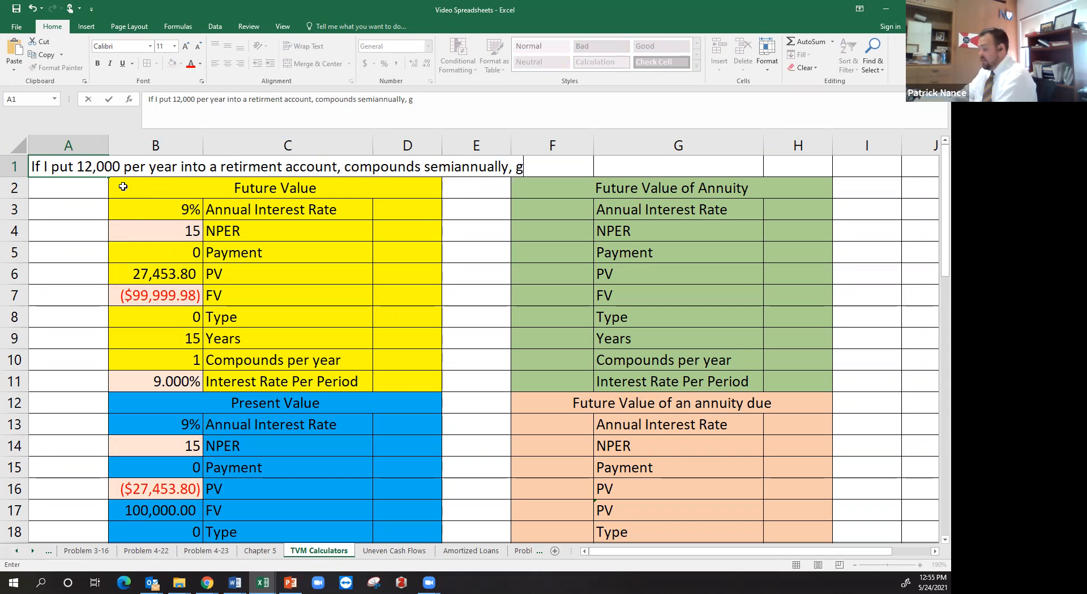
text(i)
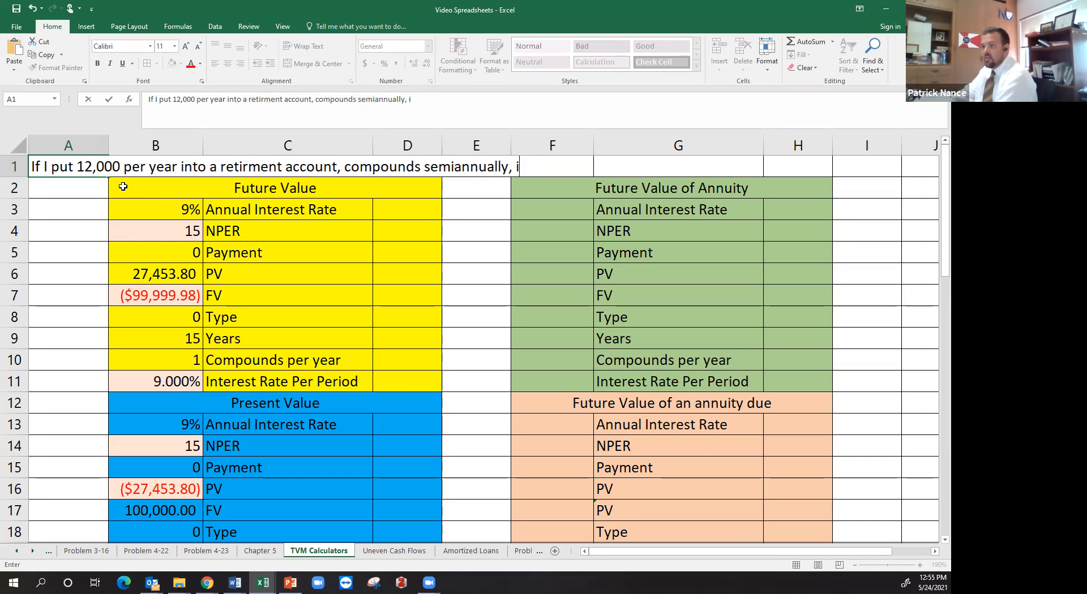
text(nt)
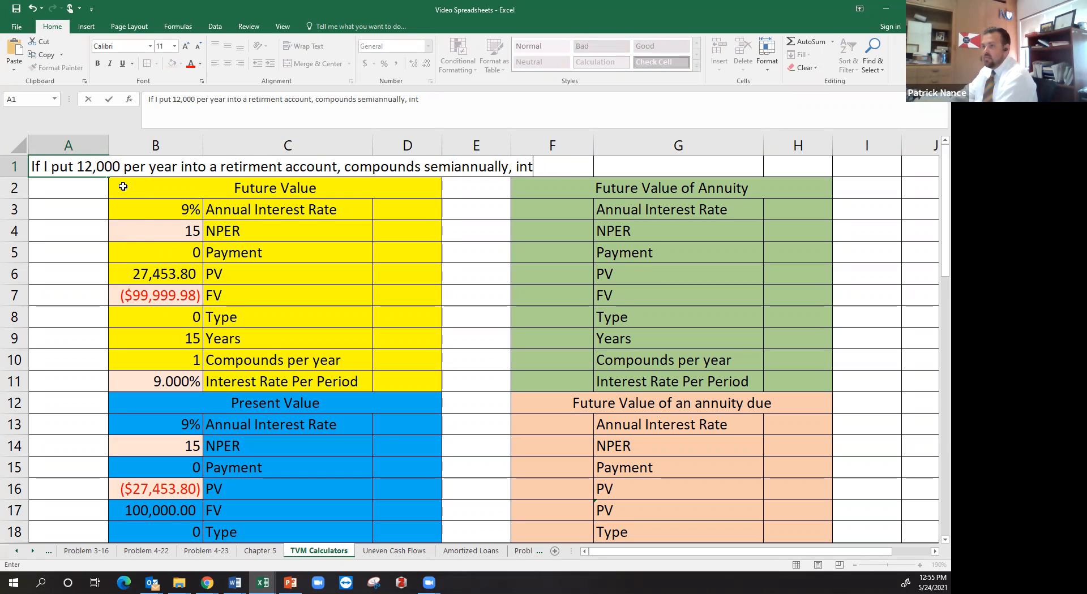
text(annual)
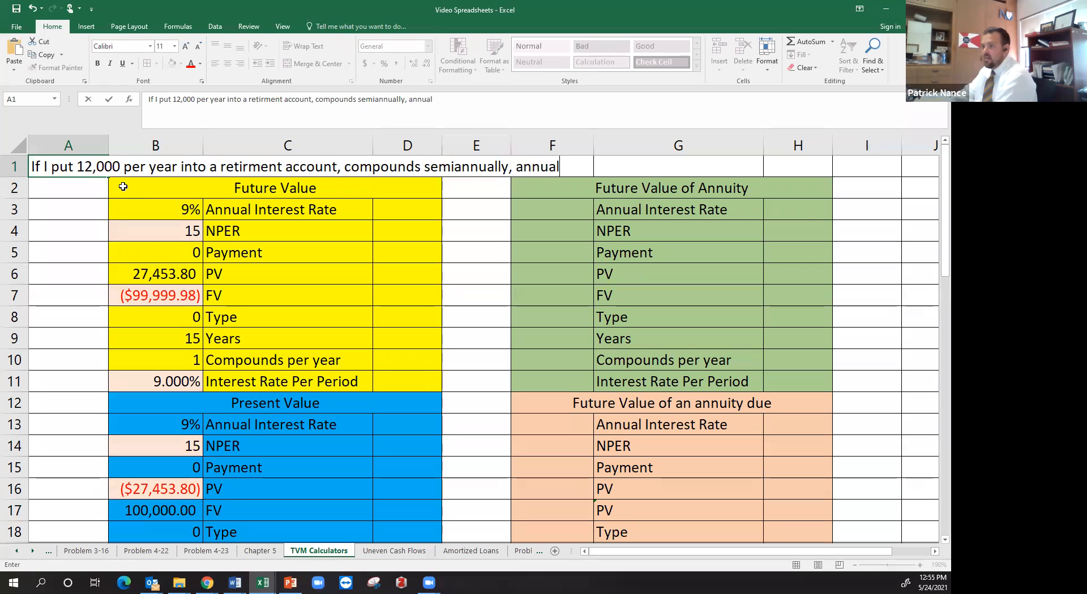
text(interest rate is)
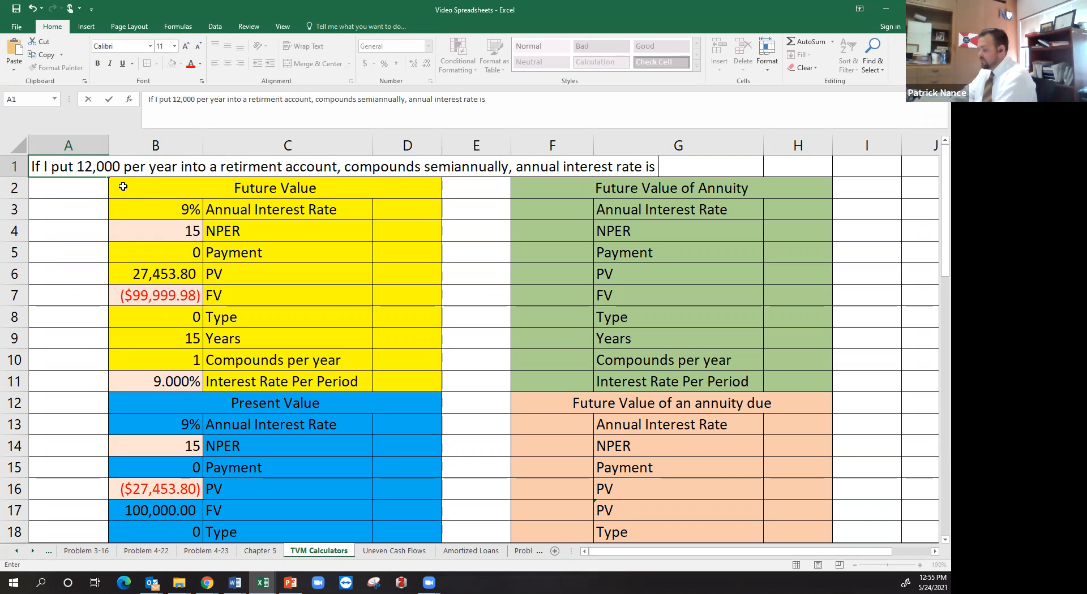
text(8)
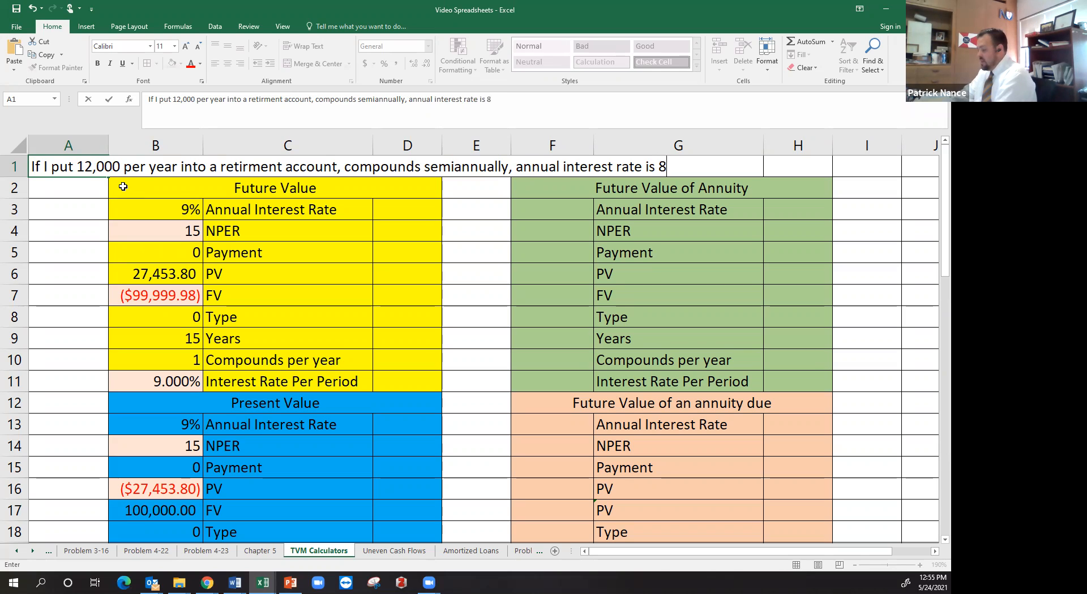
text(%, what is t)
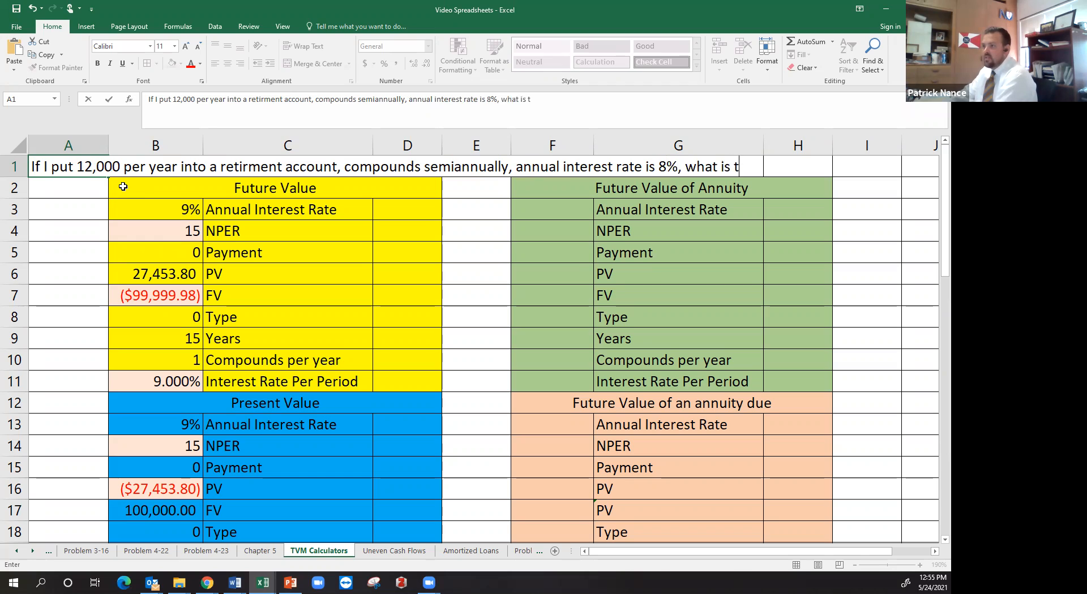
text(he future)
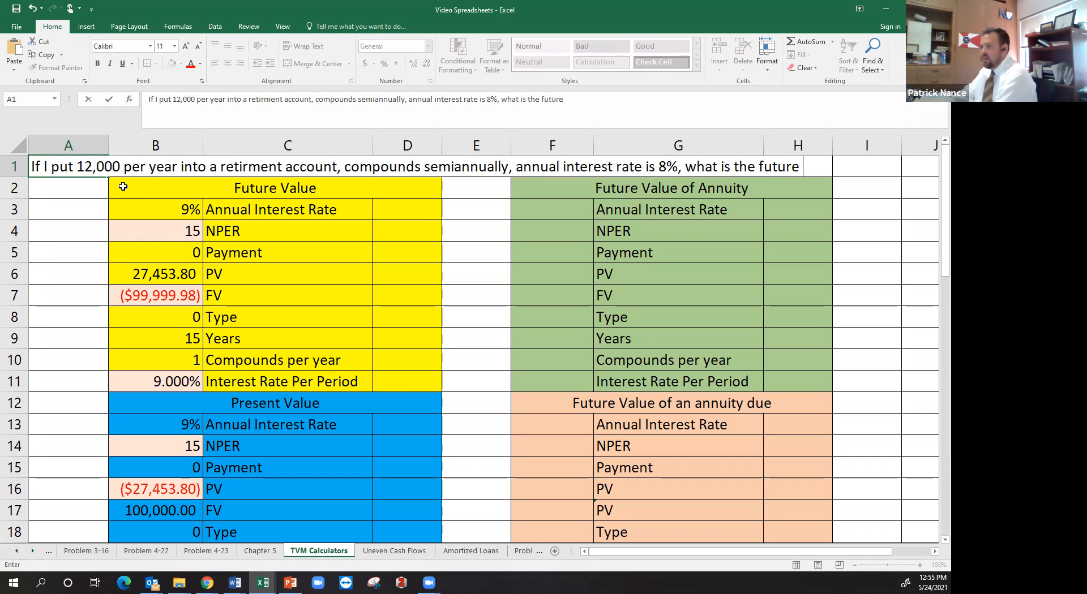
text(val)
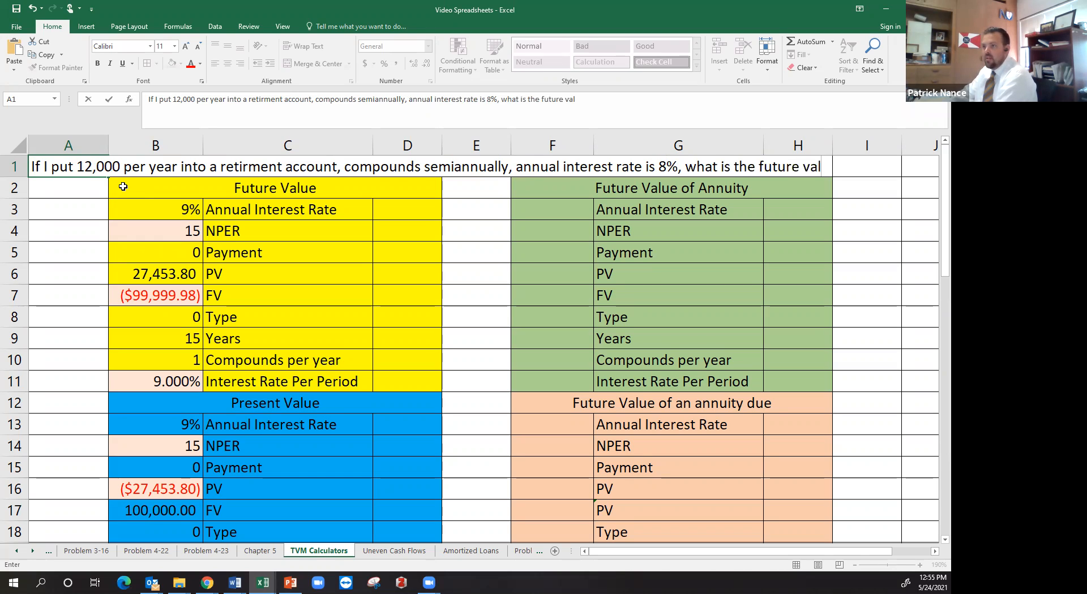
key(Backspace)
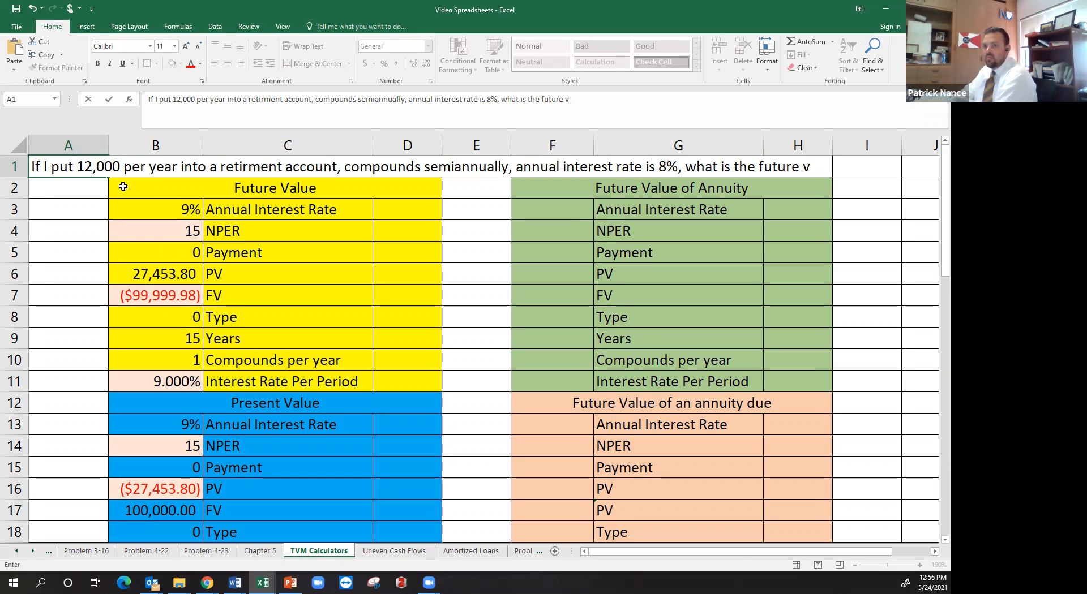
key(Backspace)
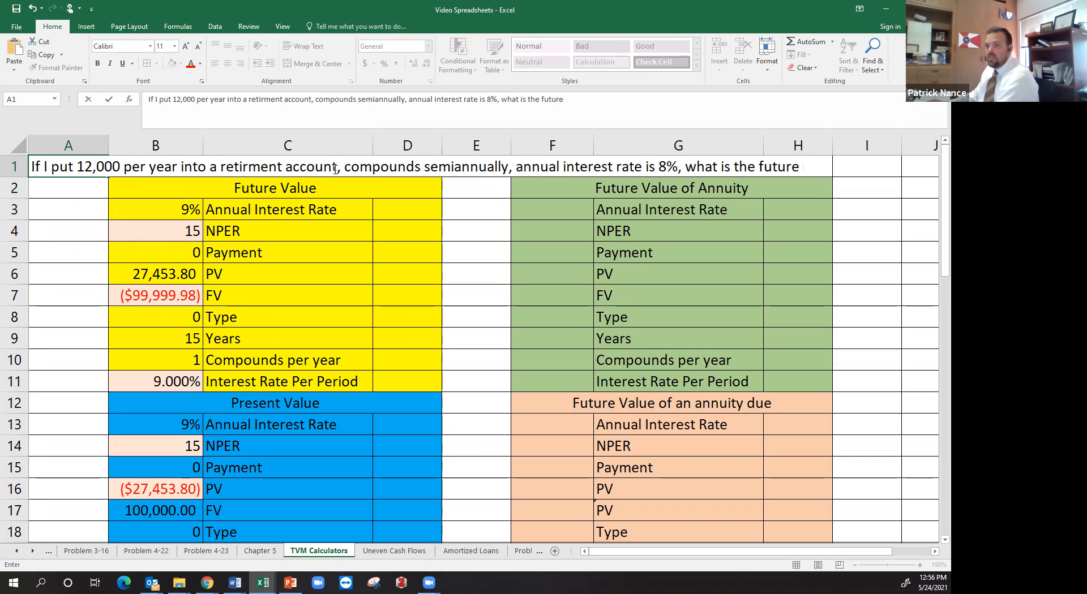
text(for)
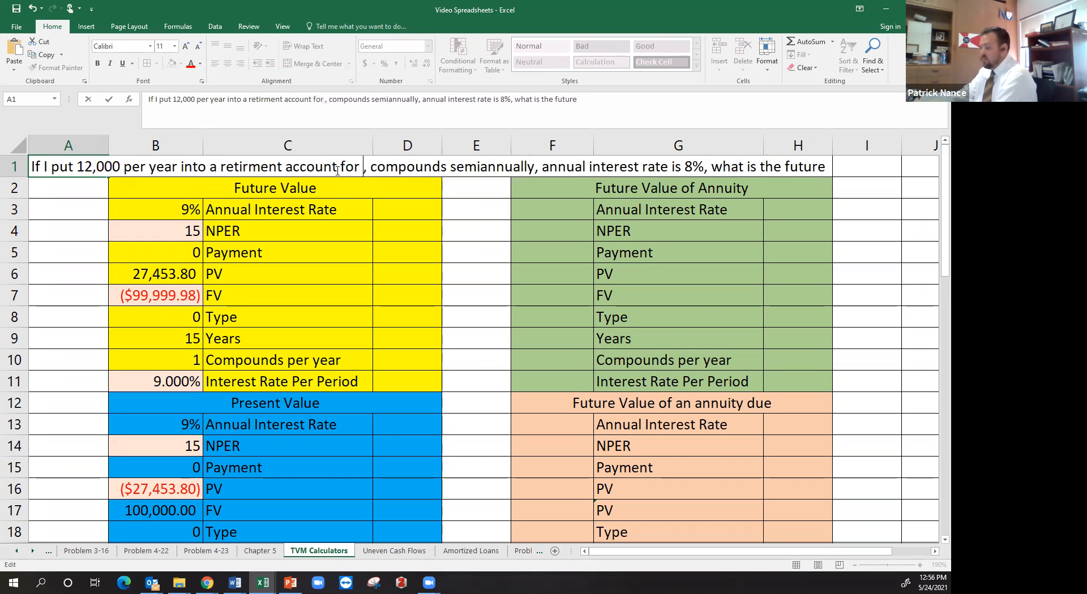
text(20 y)
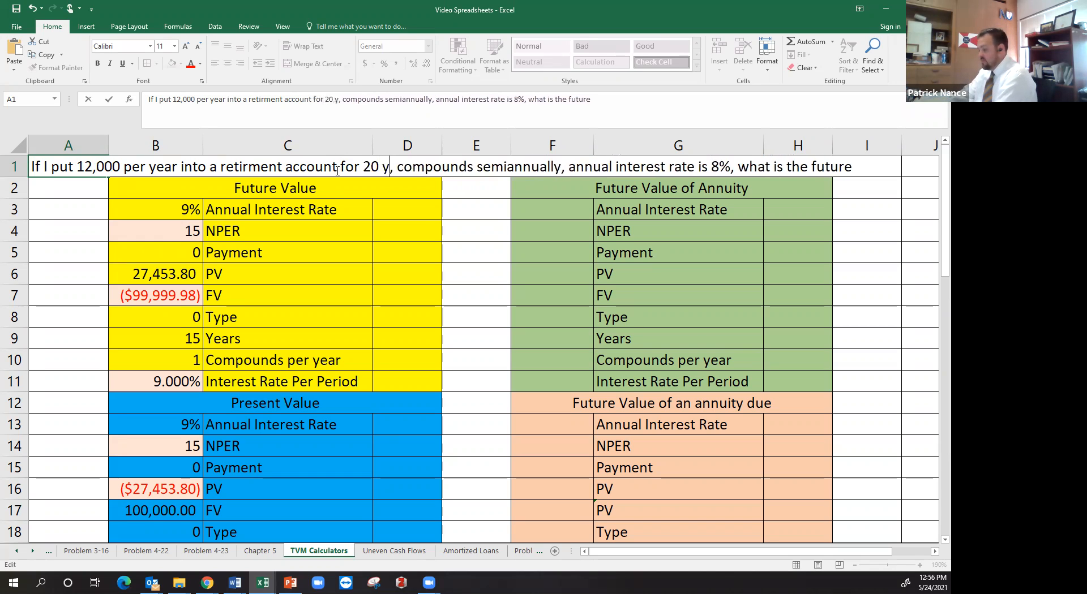
text(ears)
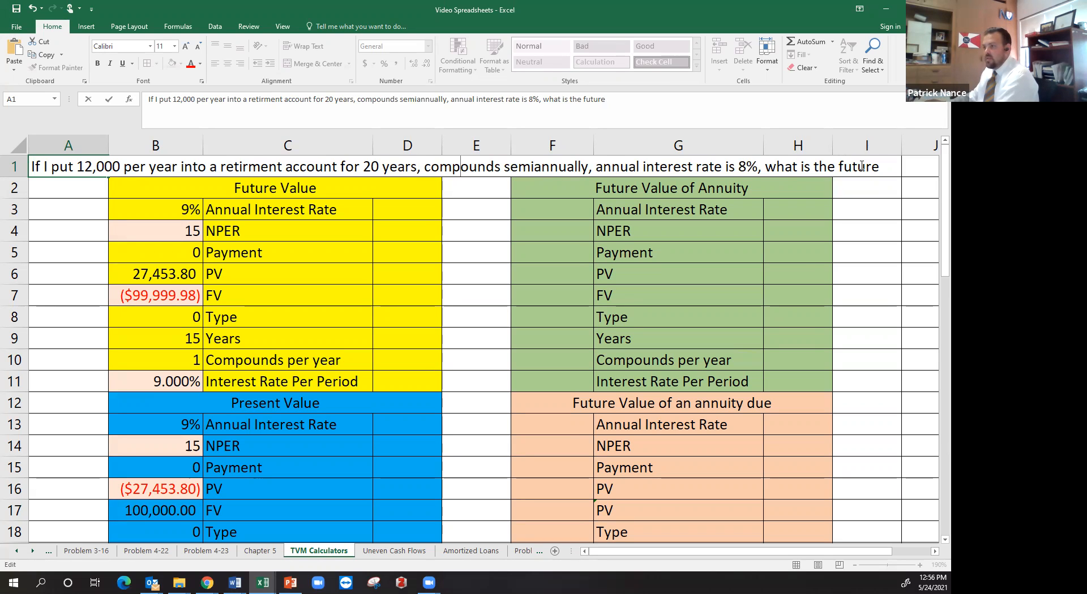
text(value?)
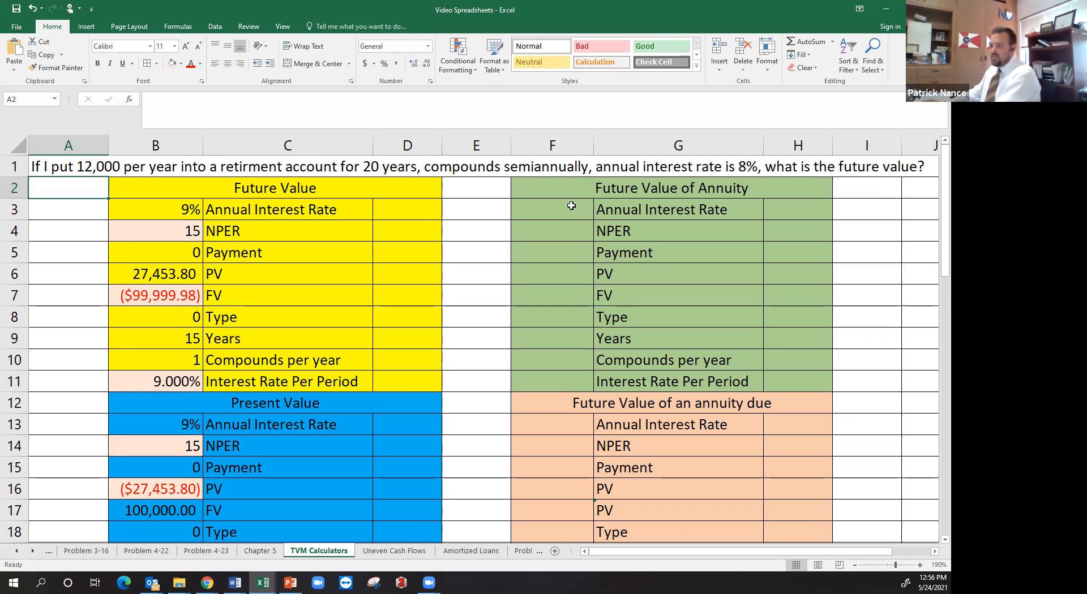
Enter 8% as the annuity block's annual rate, then move to its Payment cell.
text(8%)
click(551, 231)
text(=)
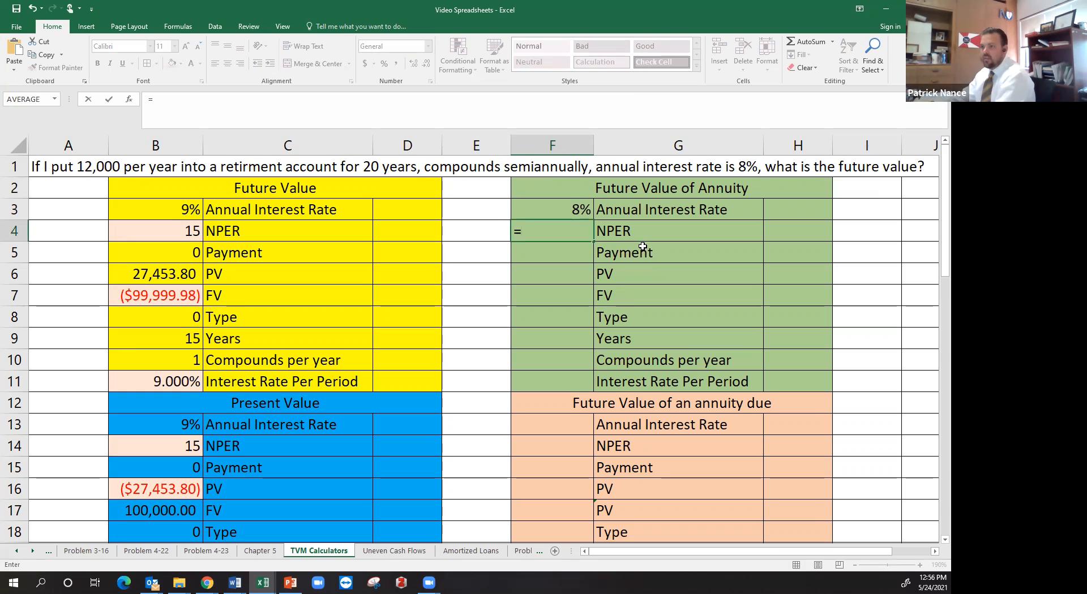
mouse_move(582, 365)
text(F9*F10)
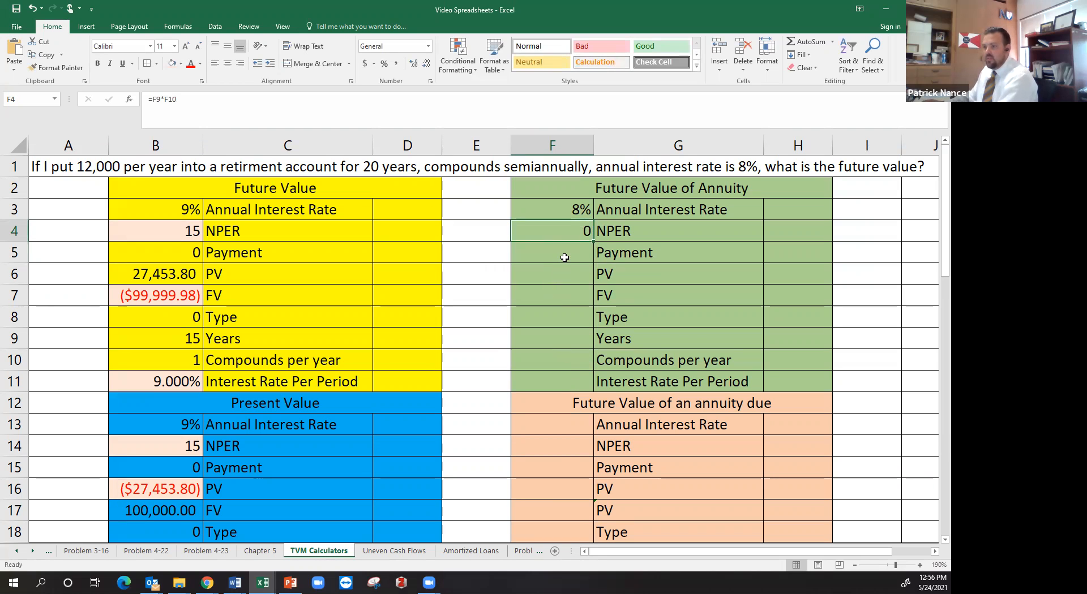
click(552, 253)
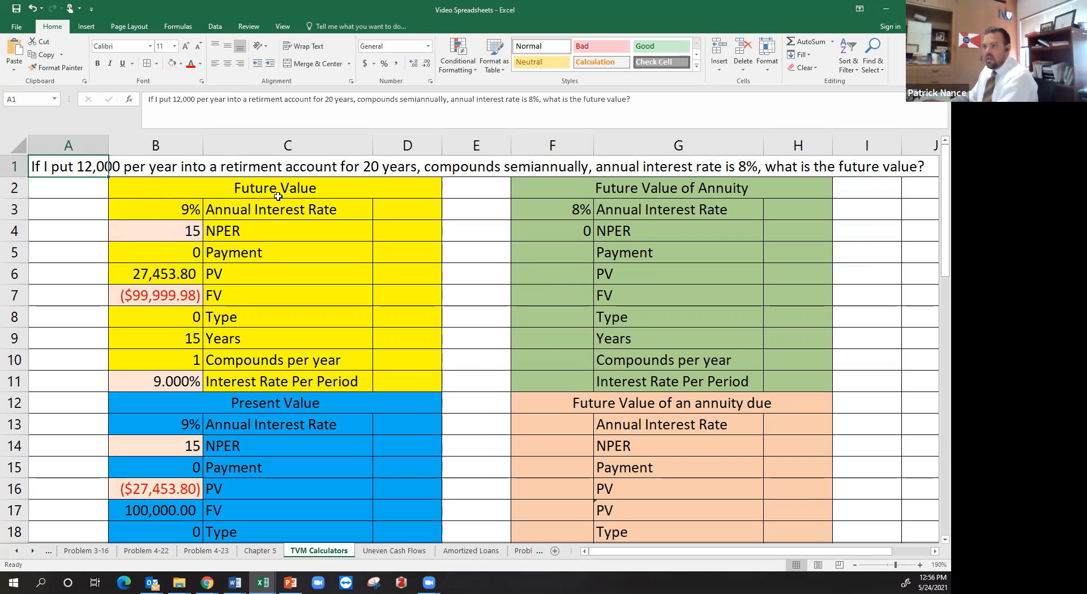
mouse_move(371, 251)
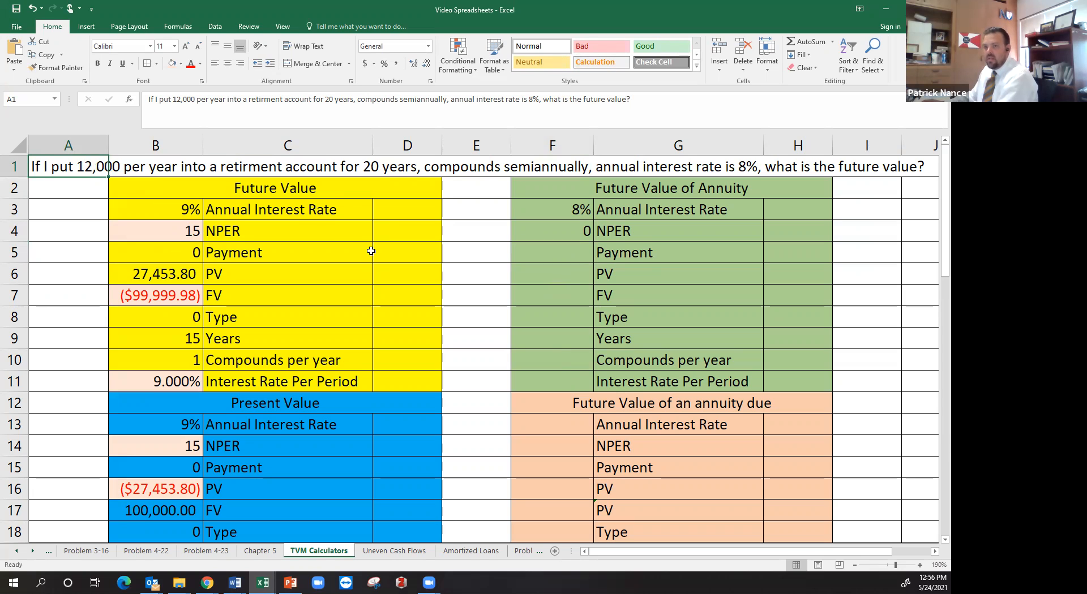
click(551, 253)
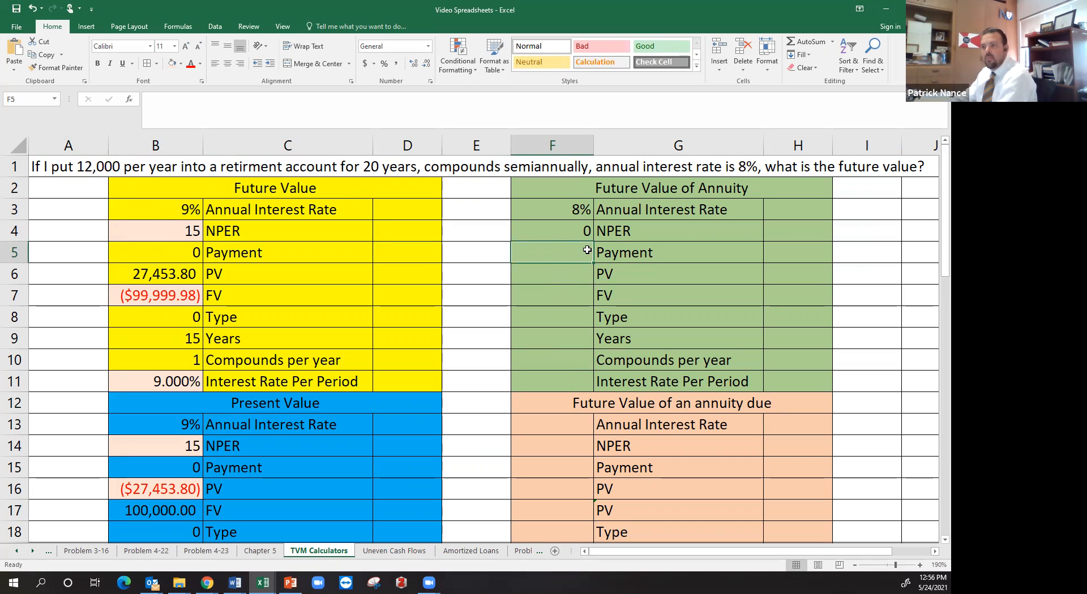
Enter 12,000 payment, 0 PV, 0 Type and 20 years in the annuity block.
text(12,000.00)
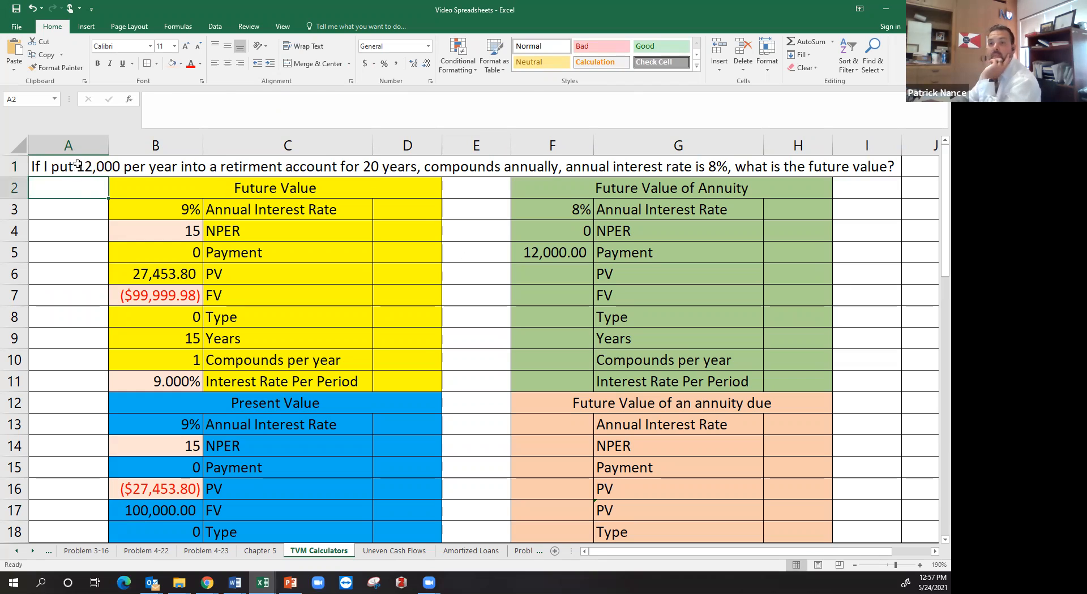
click(155, 166)
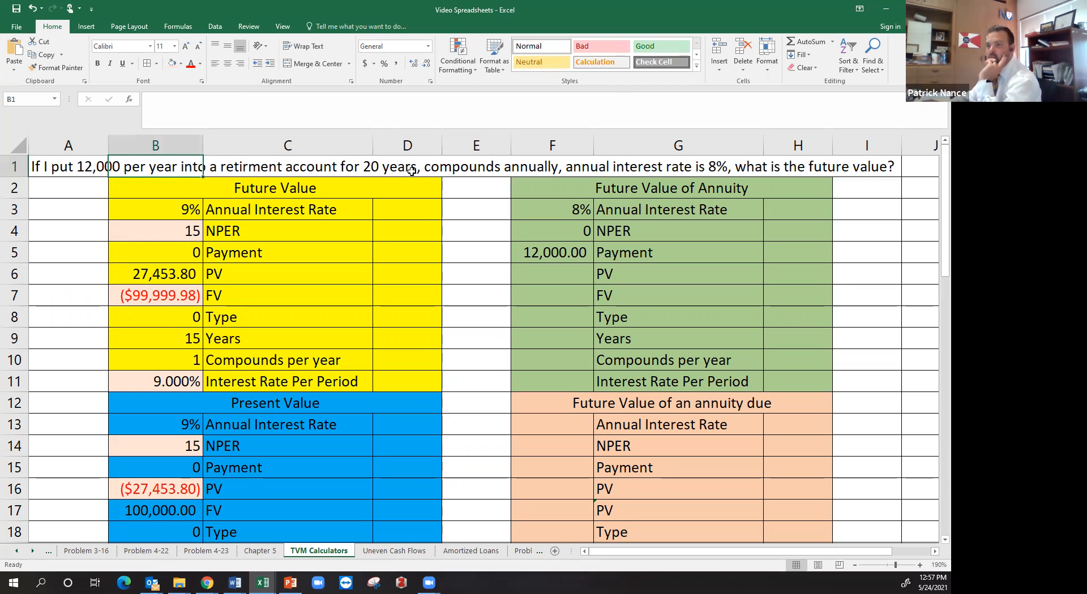
click(475, 167)
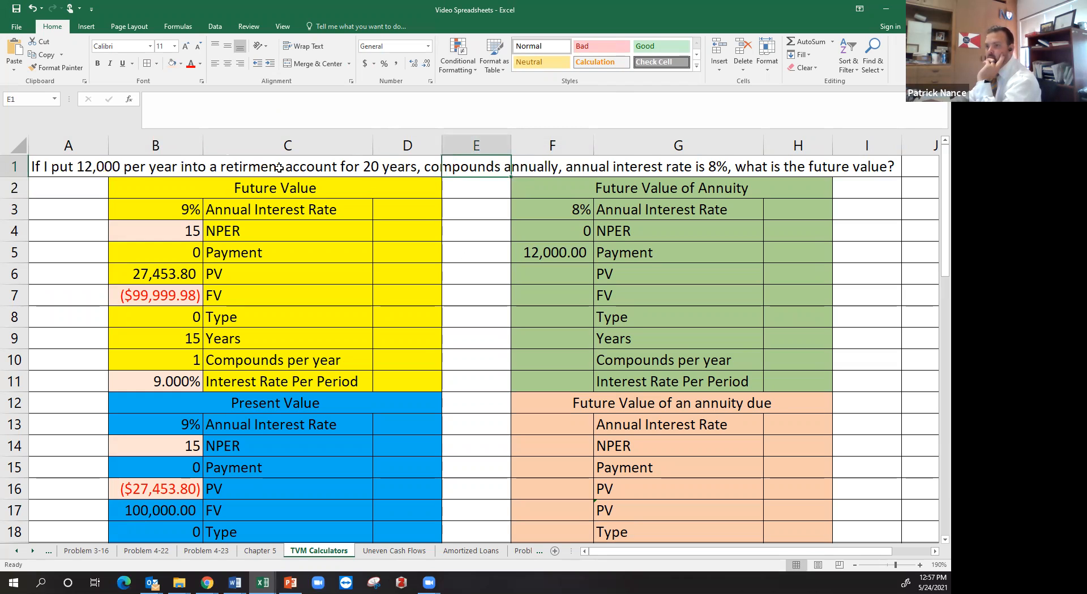
click(68, 167)
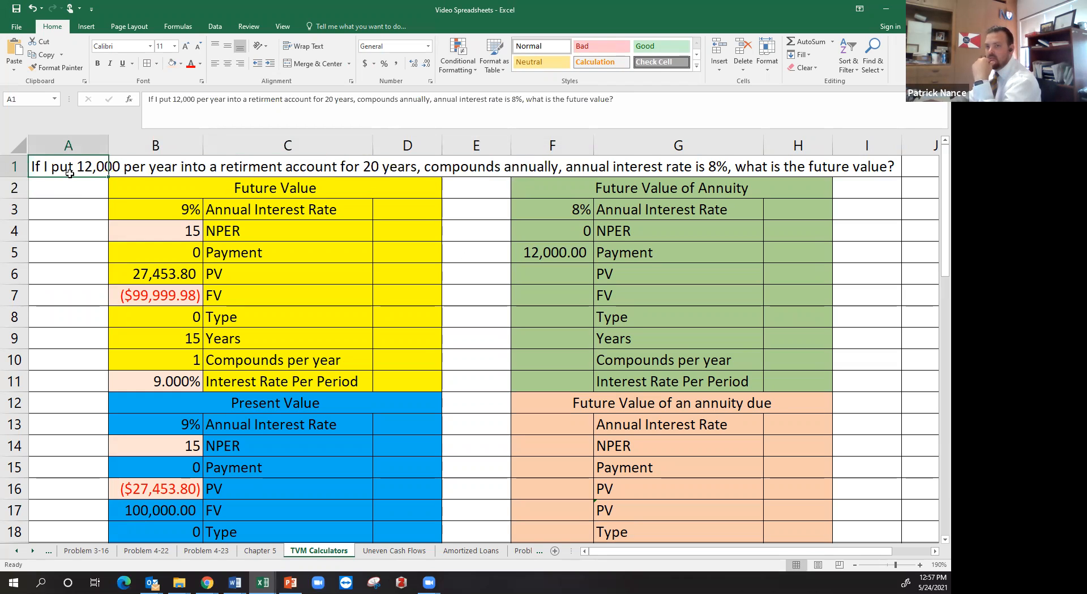
click(68, 188)
text(0)
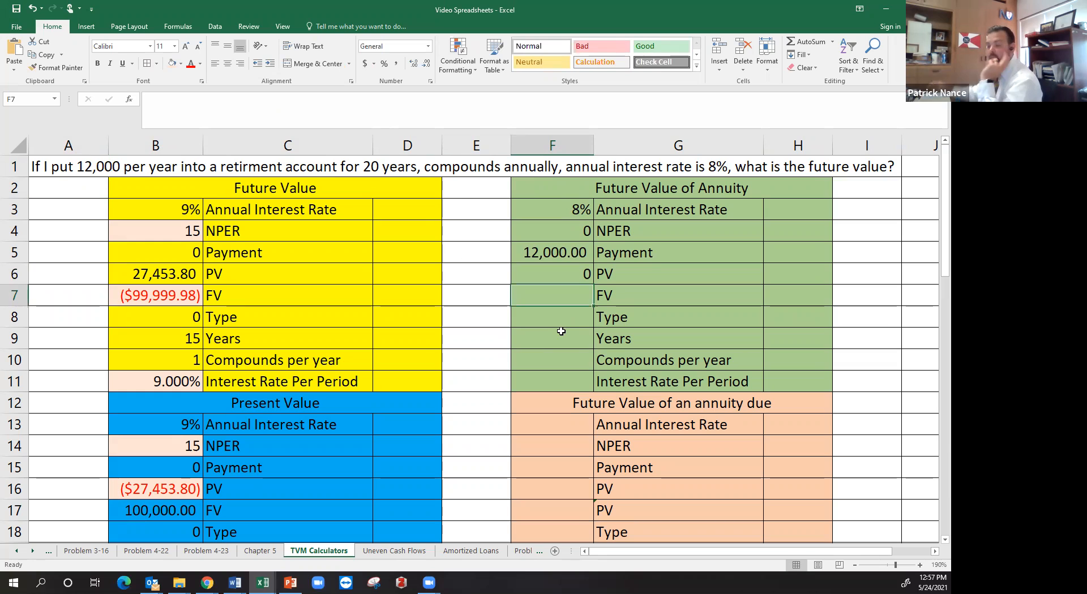
click(551, 317)
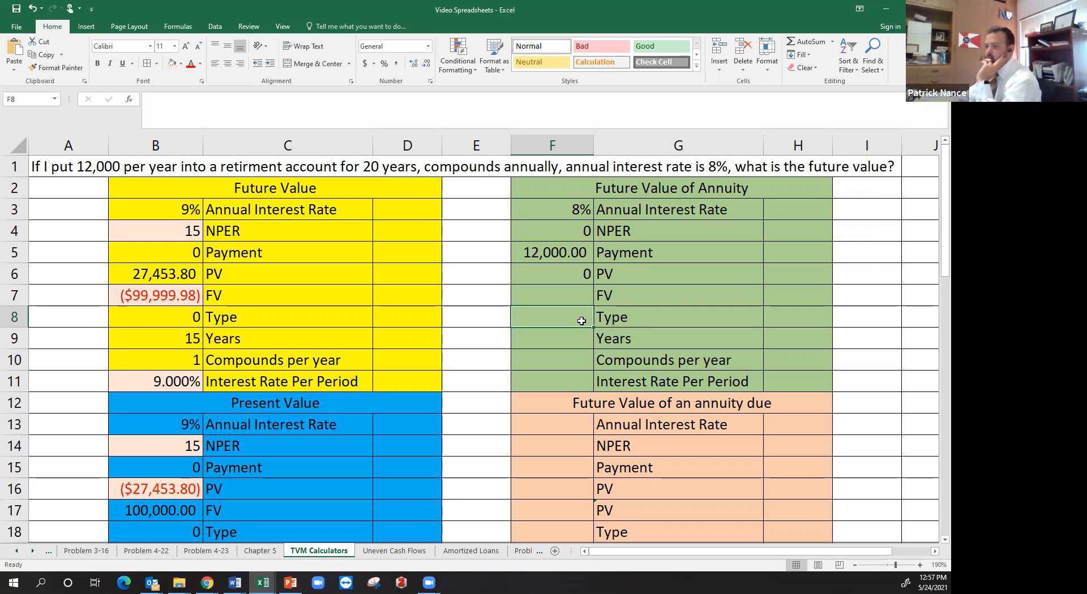
click(552, 339)
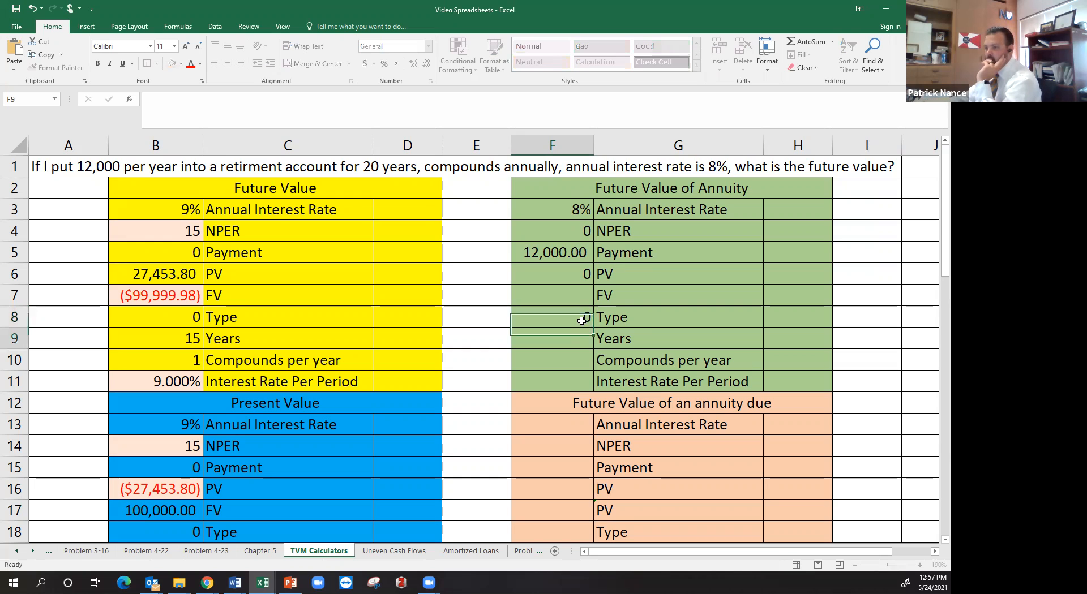
text(20)
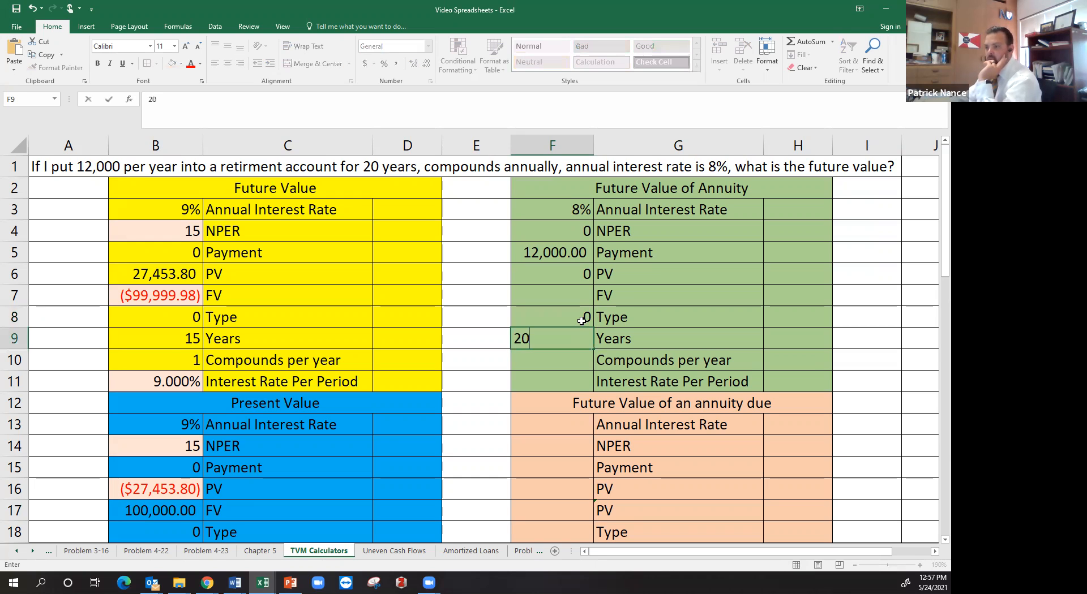
key(enter)
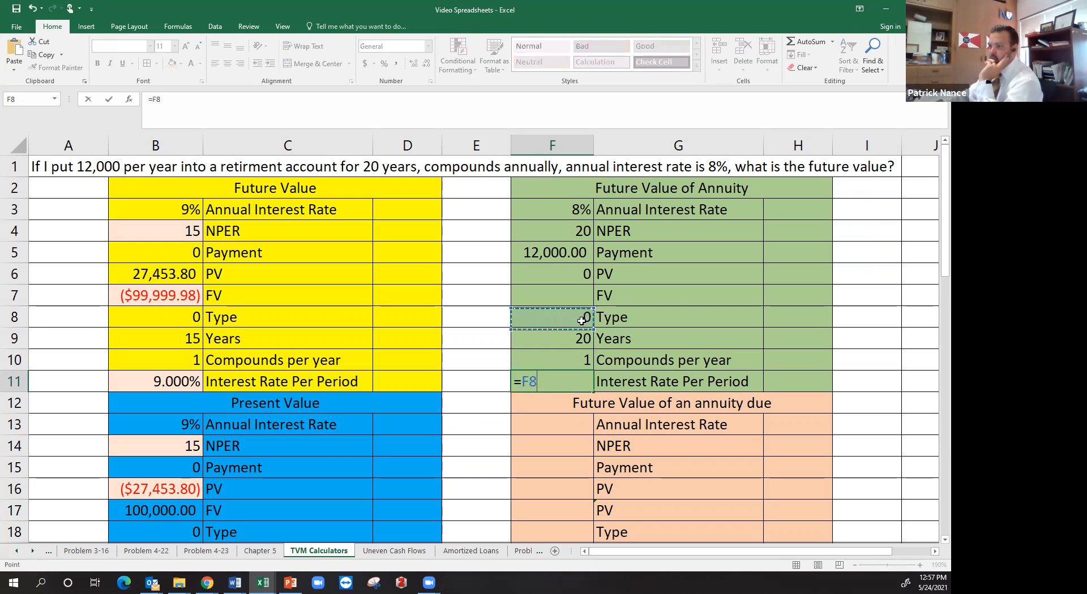
Make the rate per period the annual rate divided by compounds per year, shown as 8.00%.
click(551, 210)
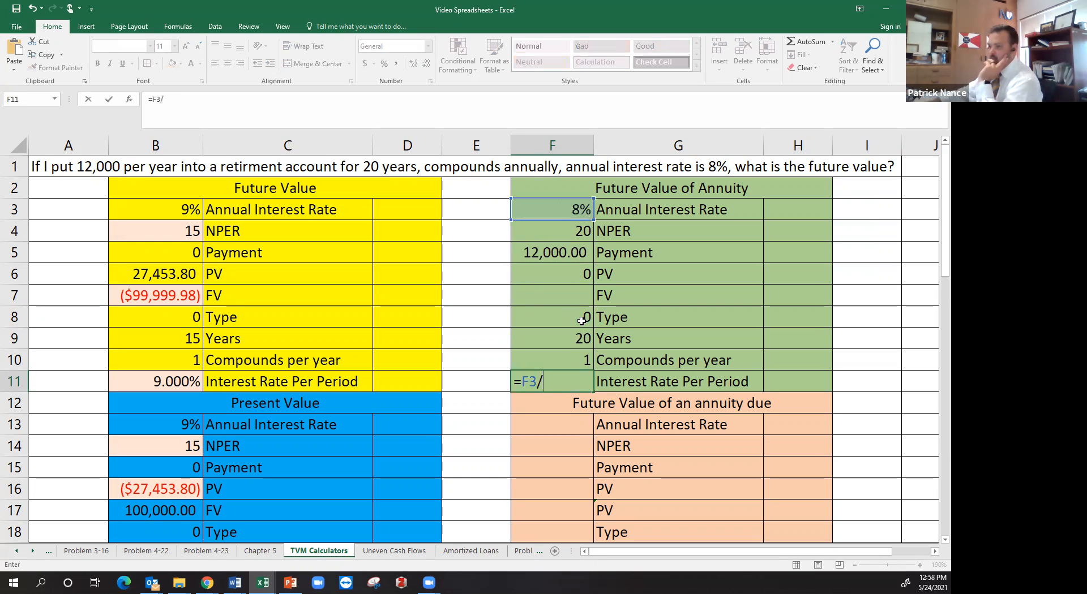
click(552, 360)
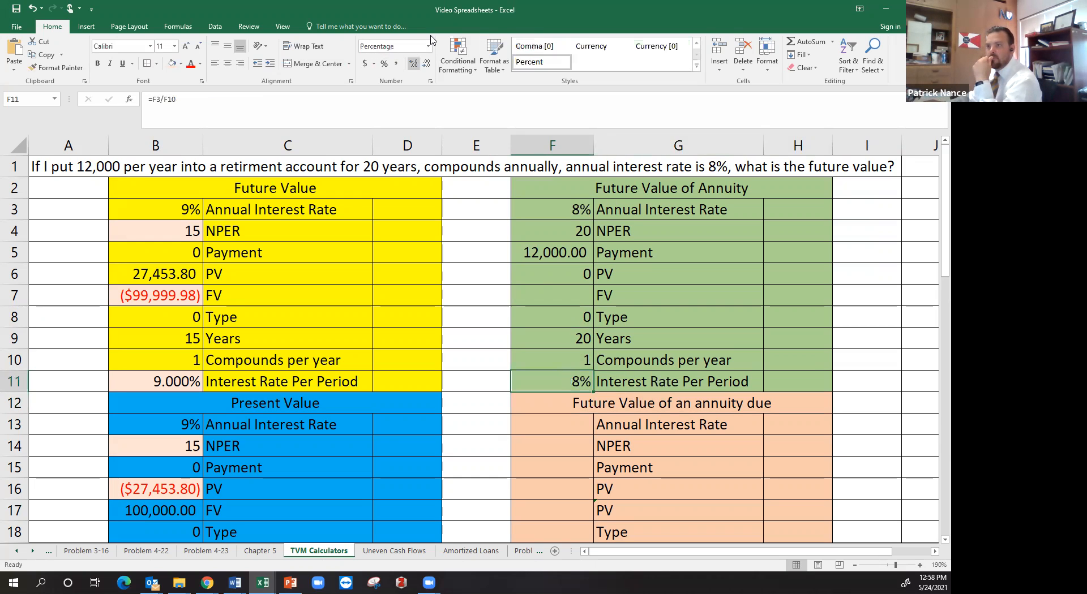
click(552, 294)
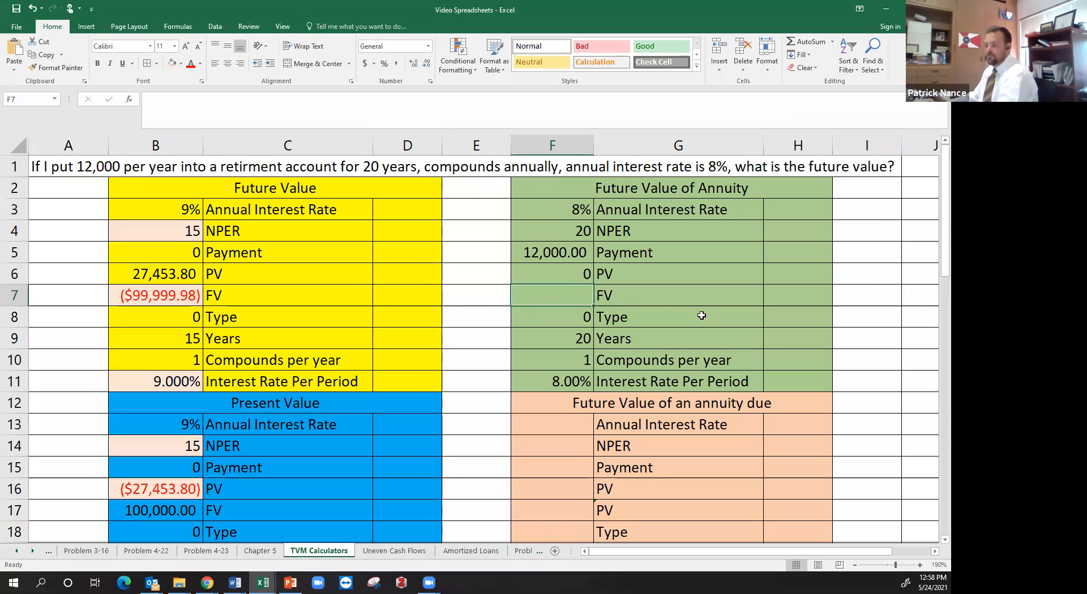
click(553, 252)
text(=)
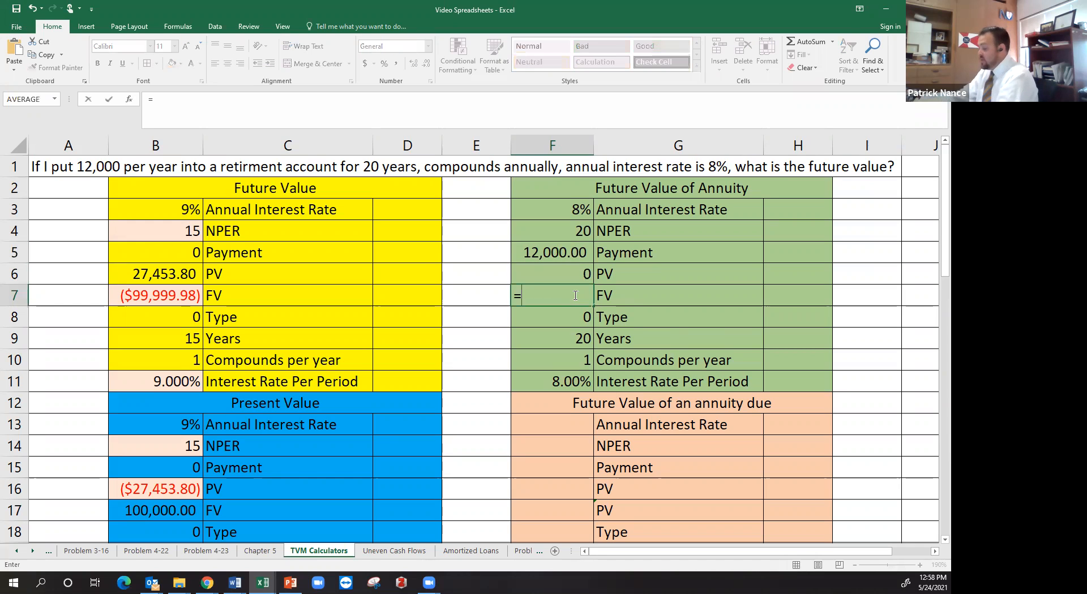
Build =FV(F11,F4,F5,F6,F8) in the annuity FV cell, returning ($549,143.57).
text(fv()
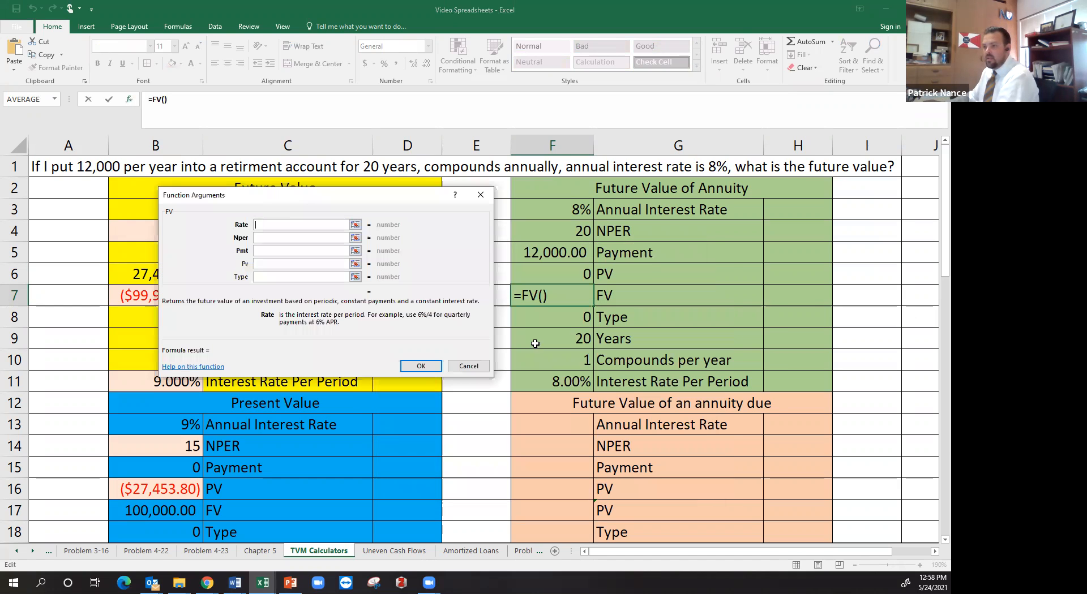
click(551, 381)
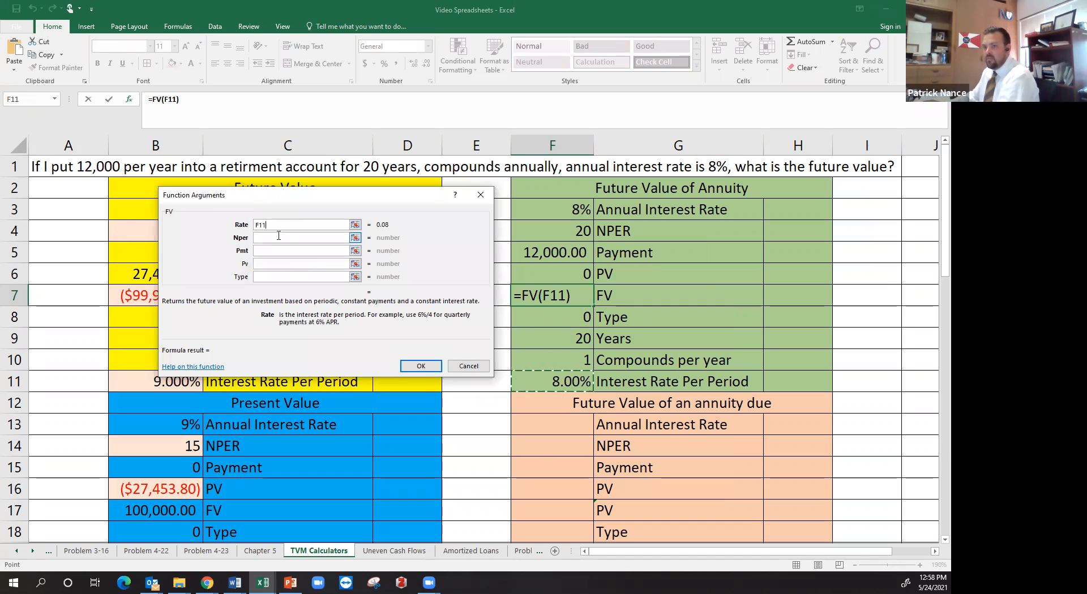
text(F4)
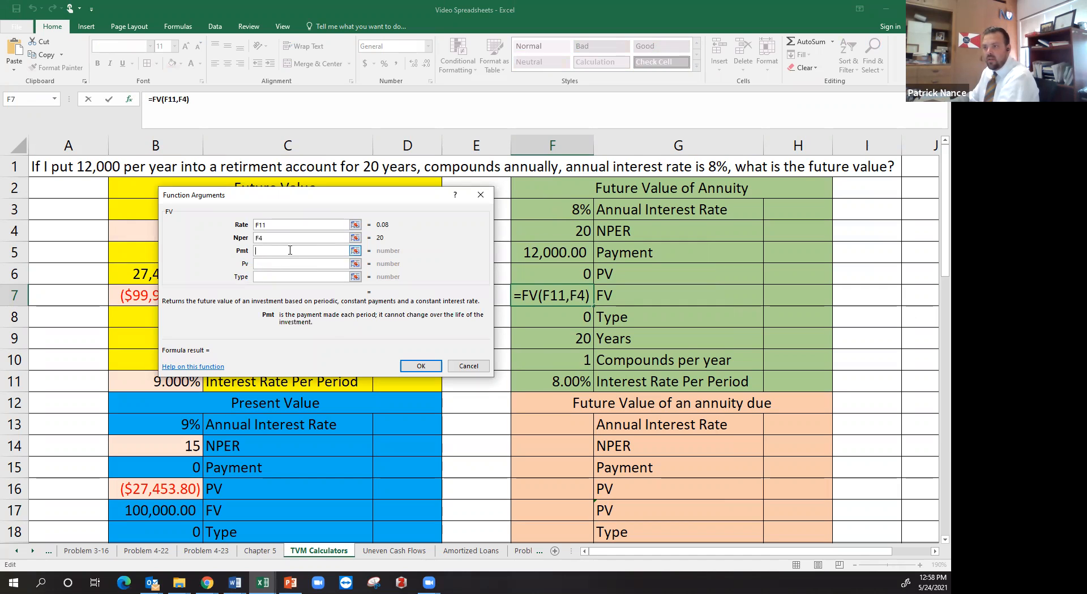
click(551, 252)
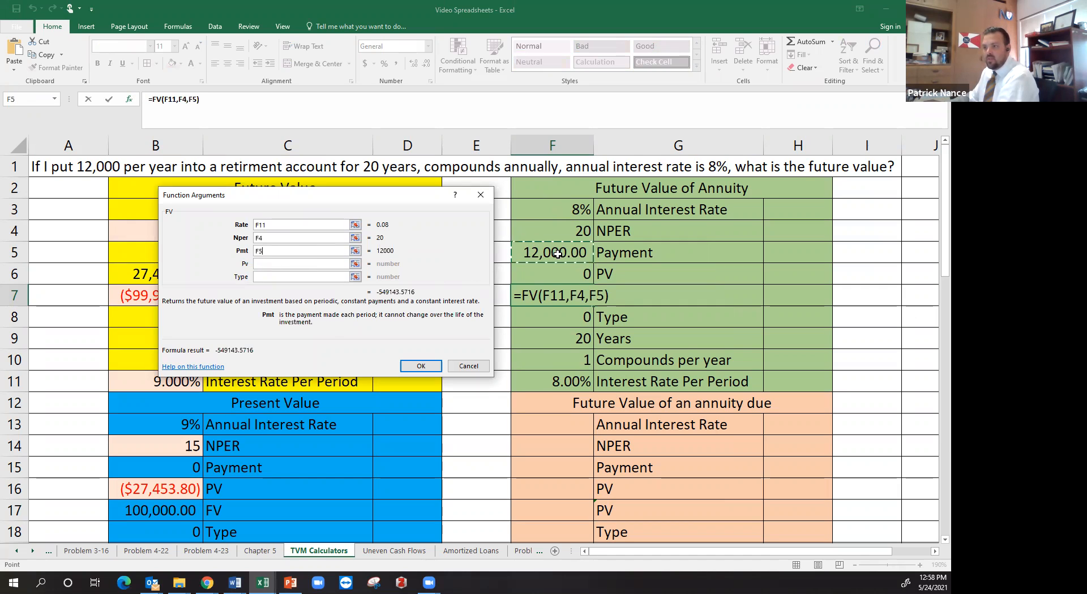
click(301, 264)
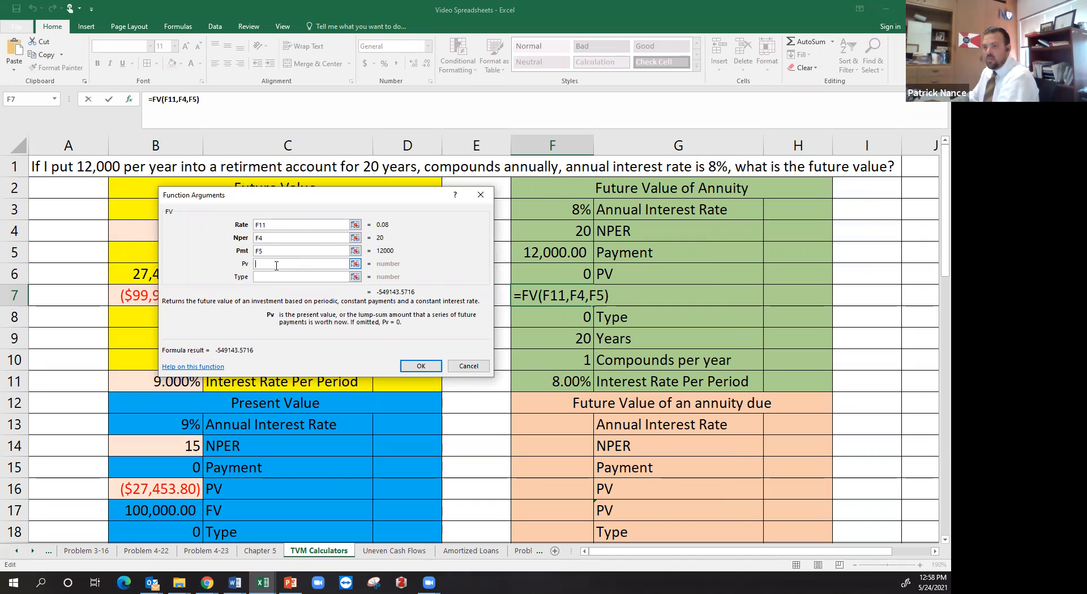
text(F6)
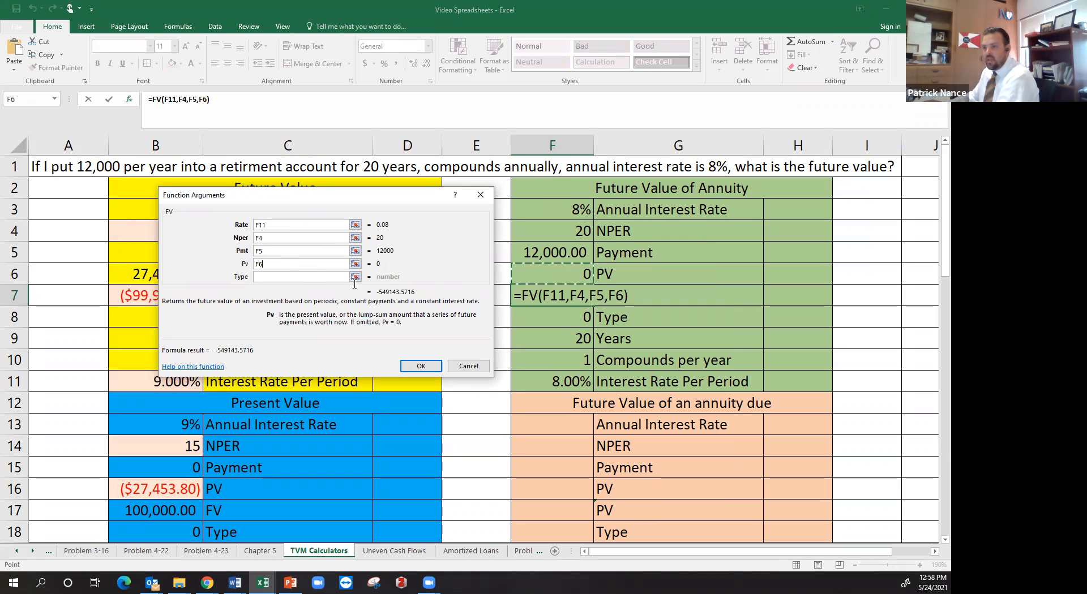
click(301, 276)
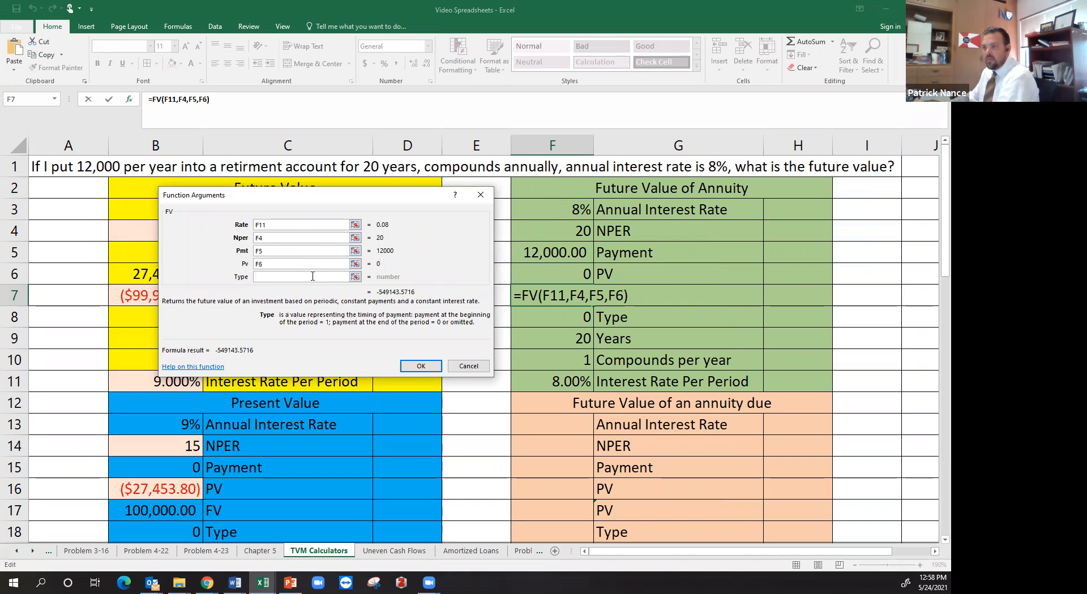
click(552, 317)
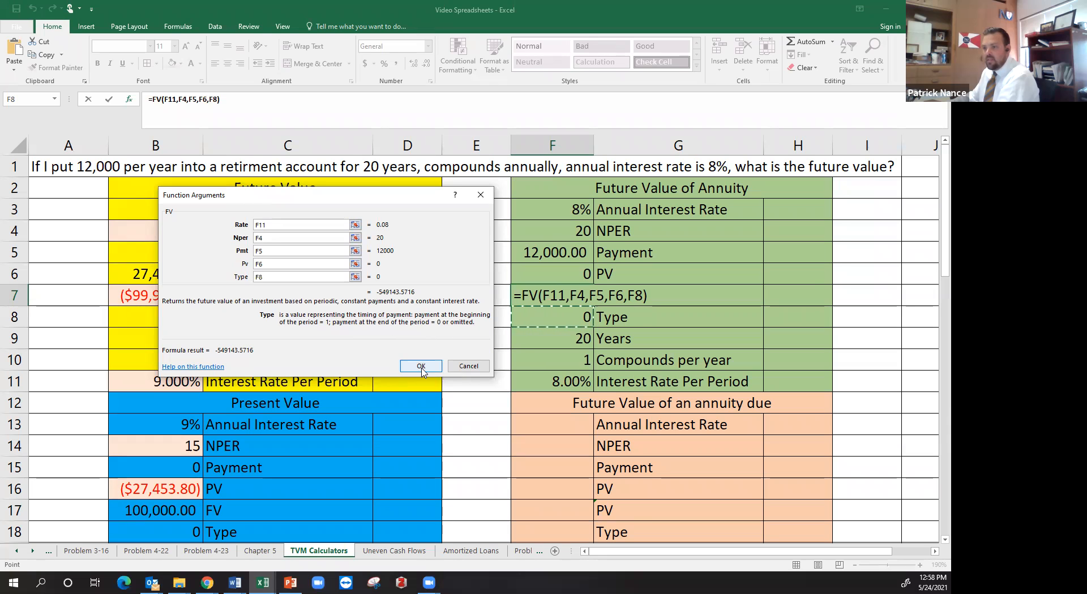
click(421, 365)
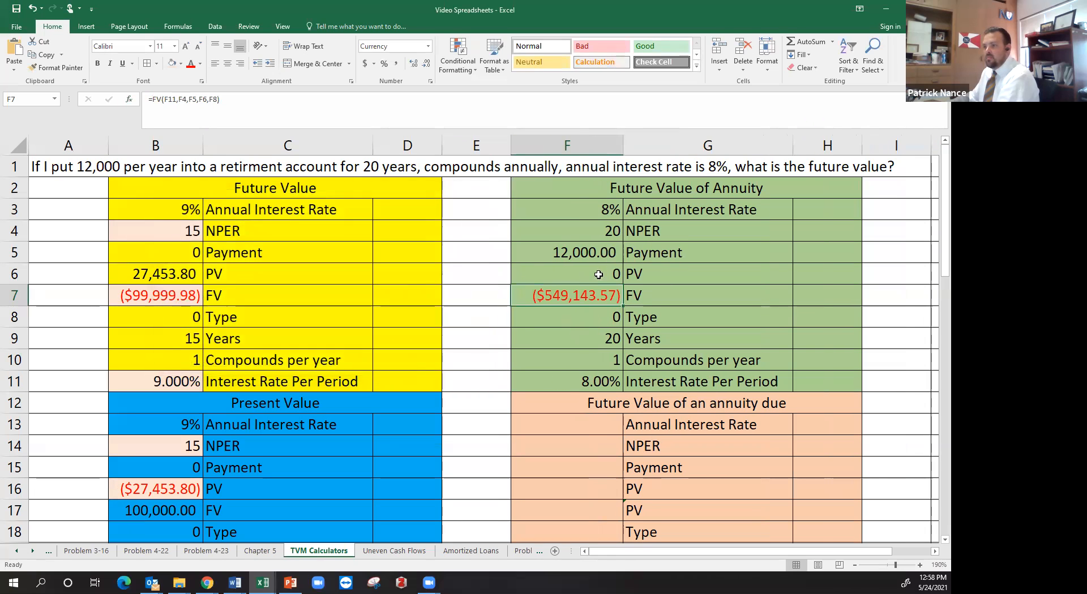
Narrow column F slightly and compute payment times NPER in H5, showing 240,000.00 total contributions.
drag(622, 146, 609, 146)
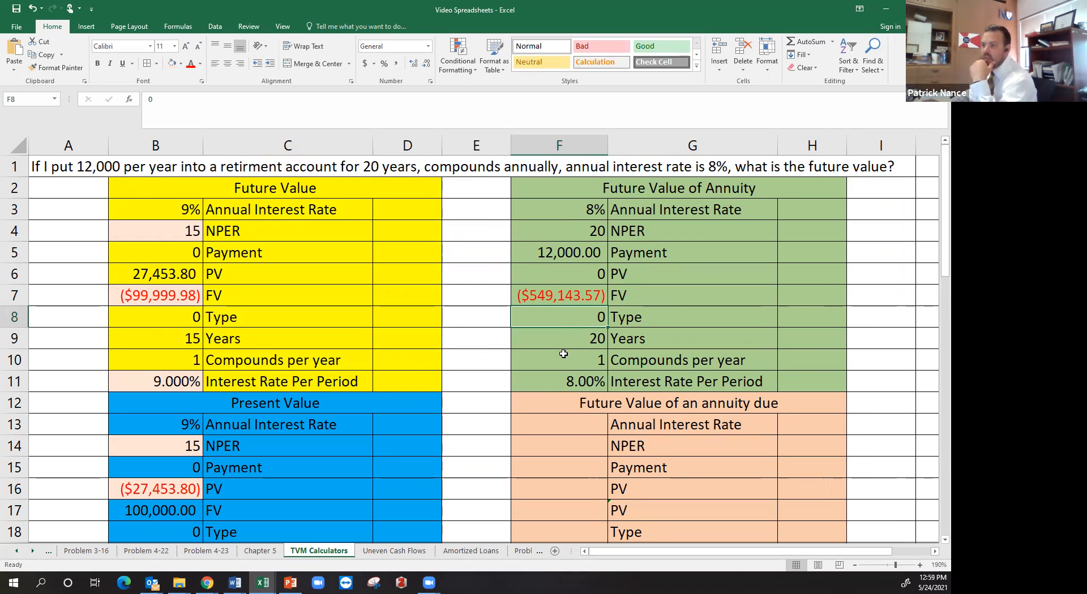
click(558, 295)
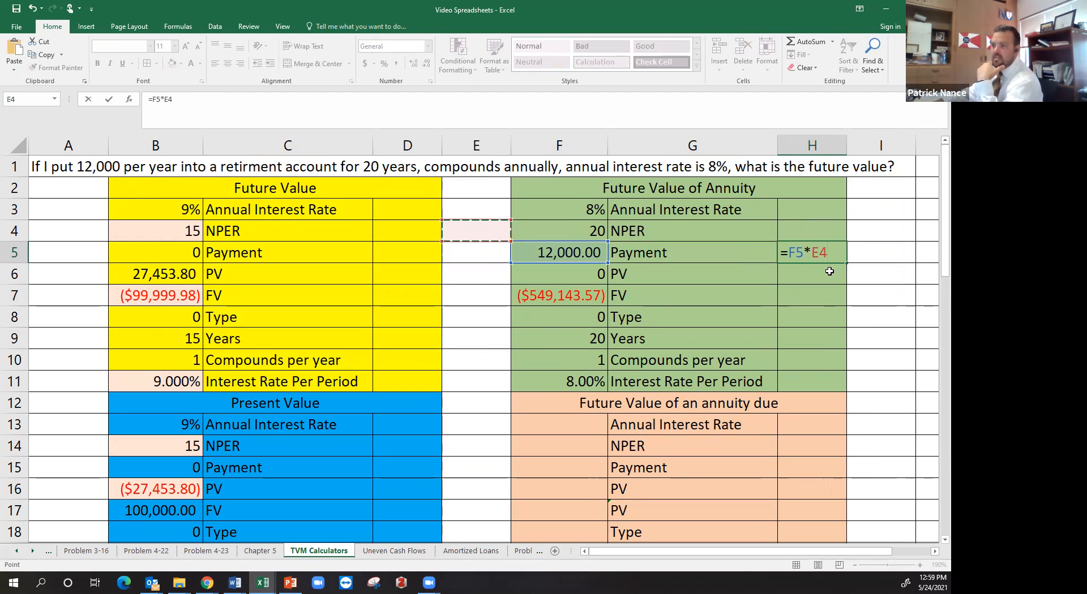
click(558, 231)
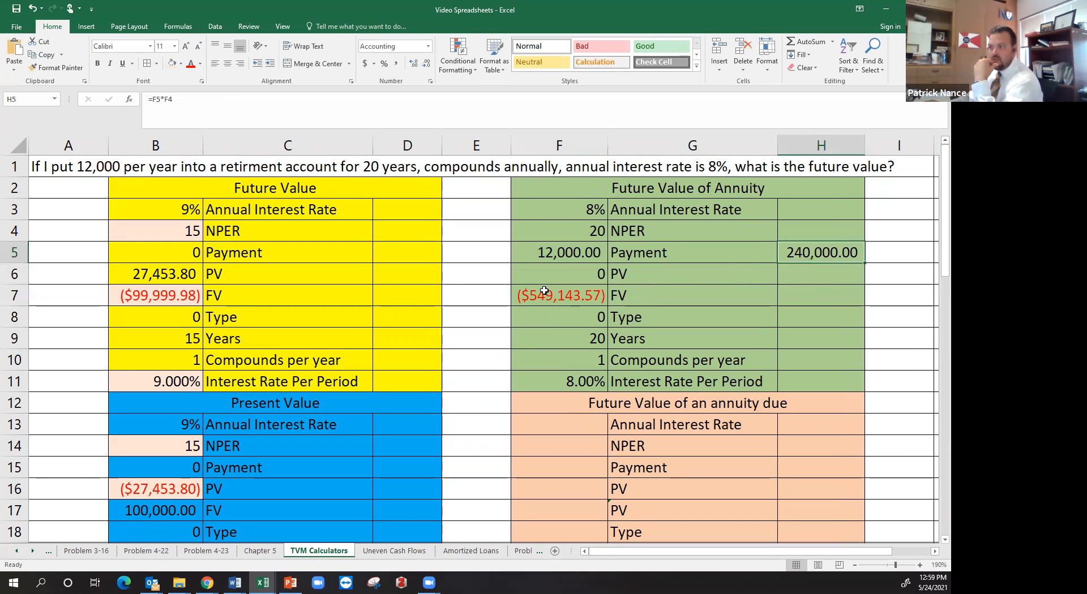
click(558, 295)
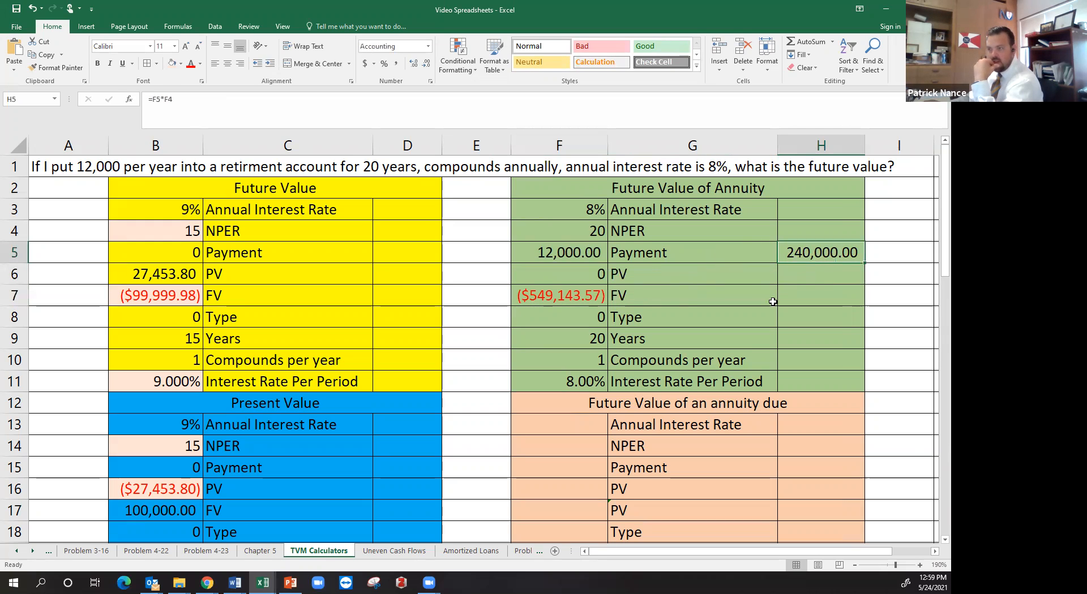
mouse_move(848, 327)
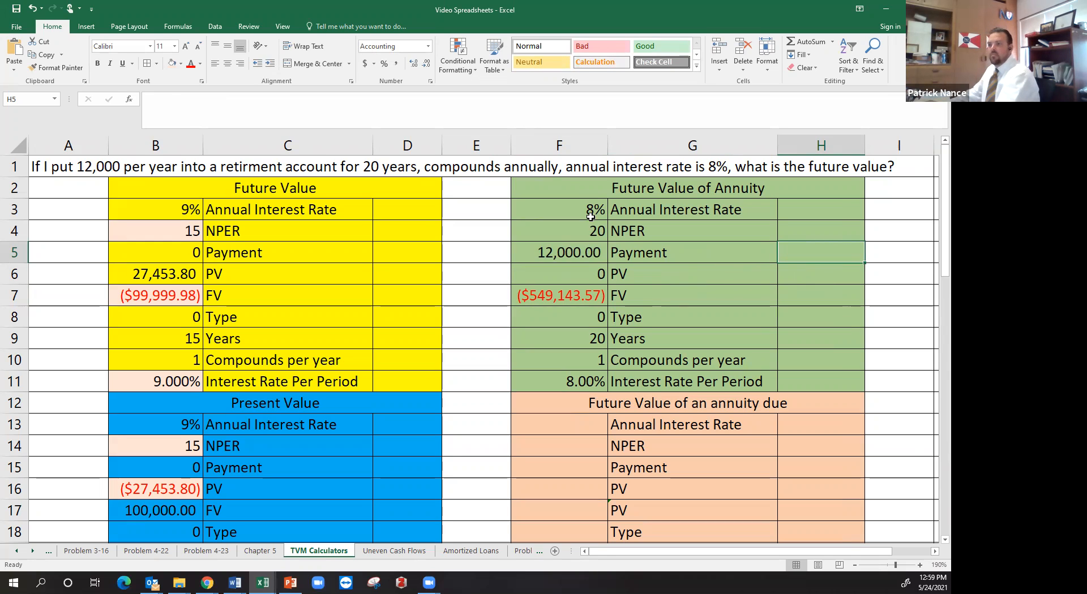
Fill the NPER and rate-per-period cells light orange and review the FV formula's arguments unchanged.
click(558, 231)
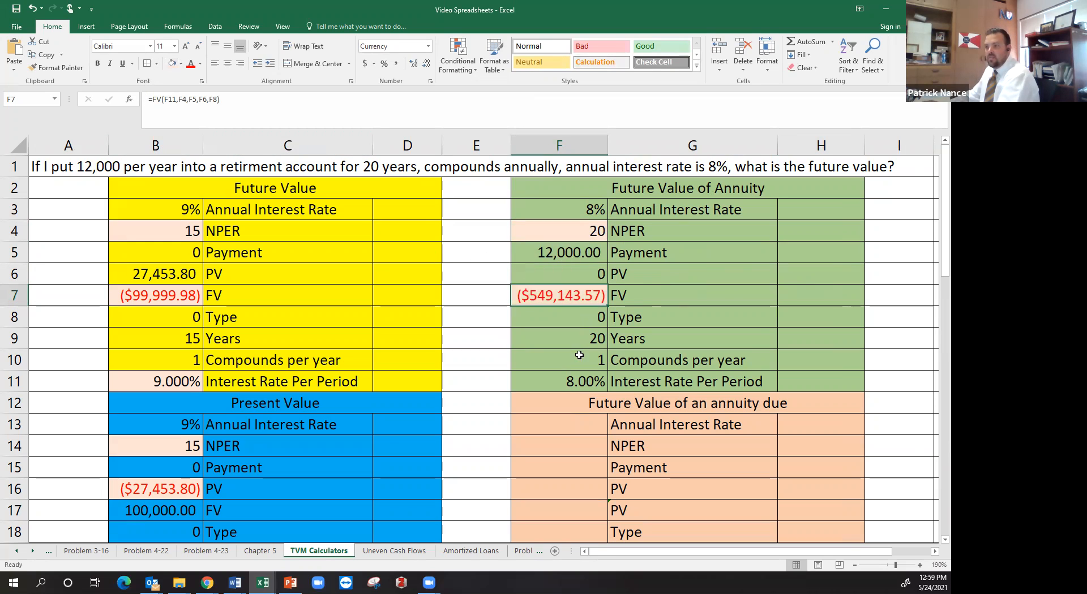
click(558, 381)
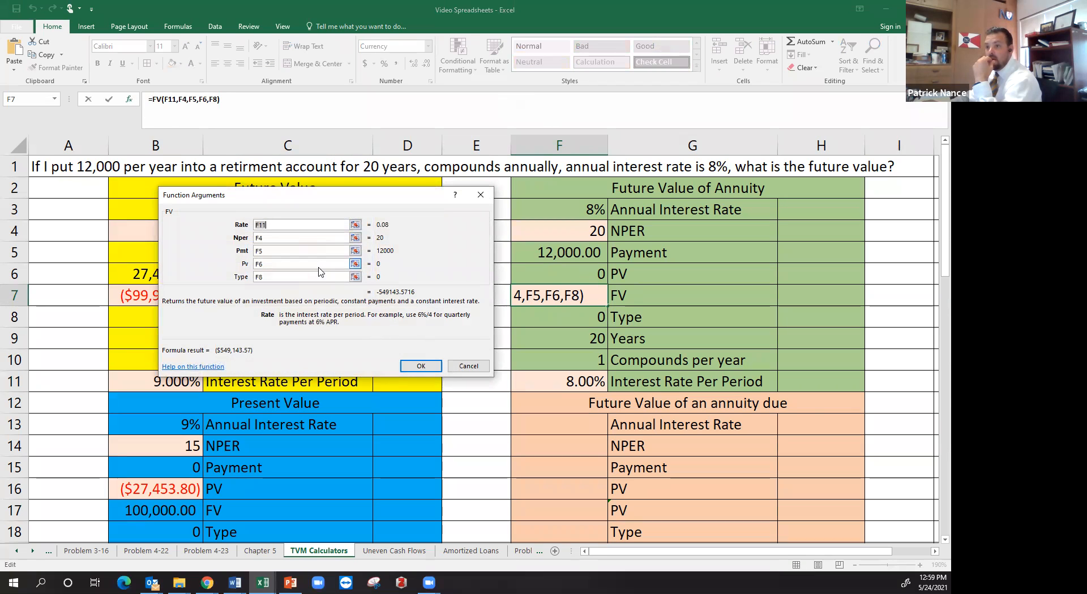
click(301, 277)
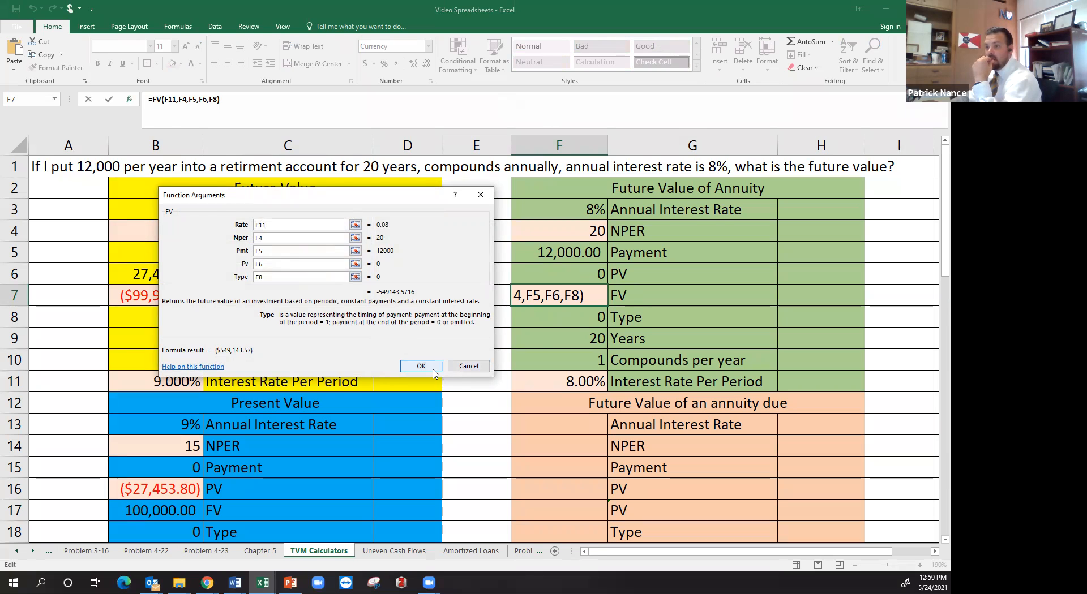
click(420, 365)
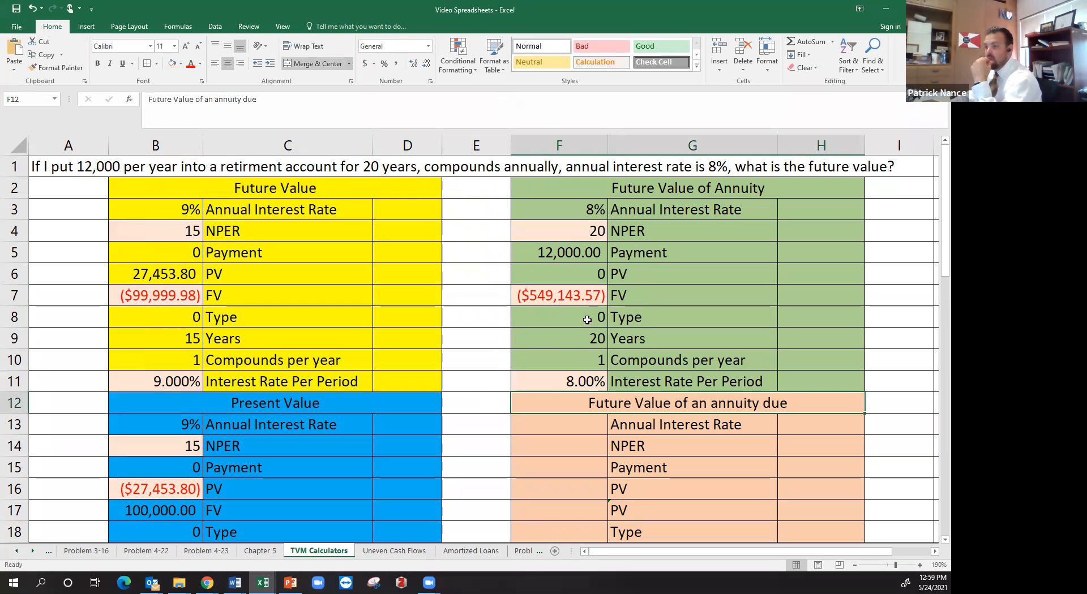
click(558, 317)
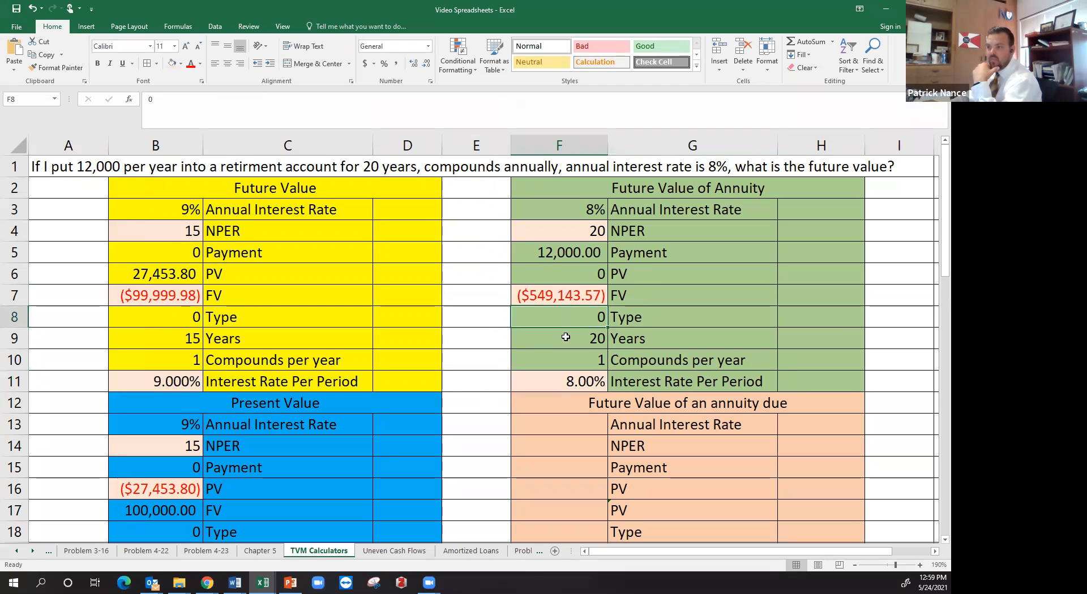
mouse_move(665, 383)
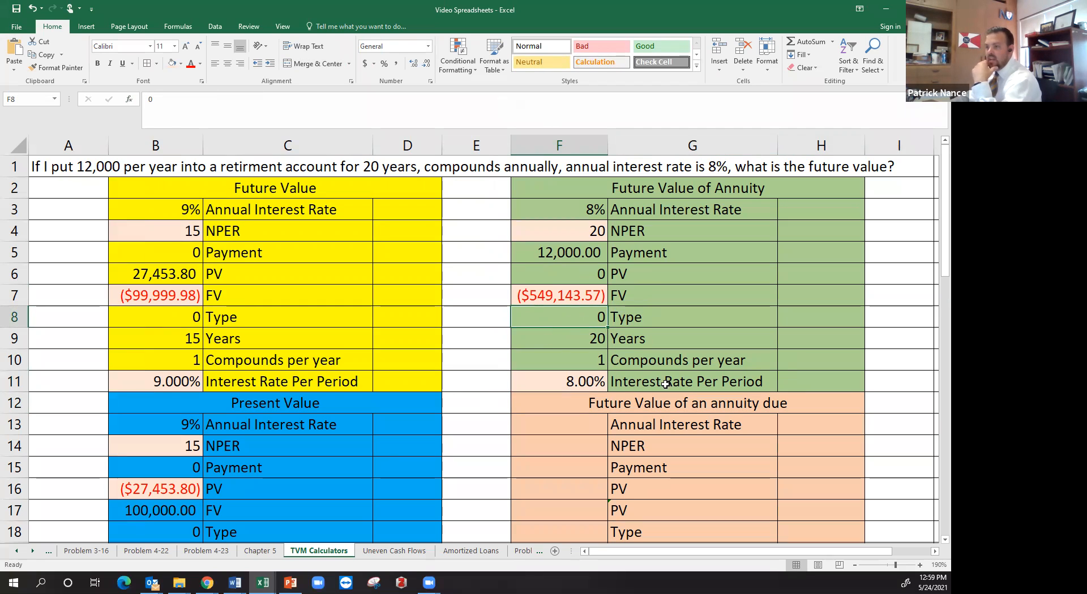